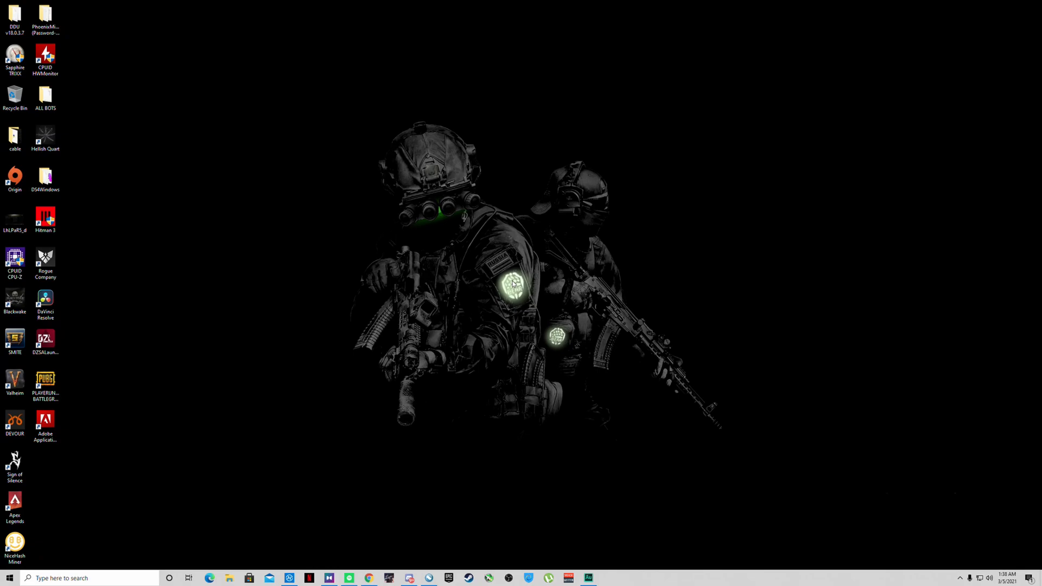
Launch Chrome and navigate to amd.com for the driver support page
left_click(369, 577)
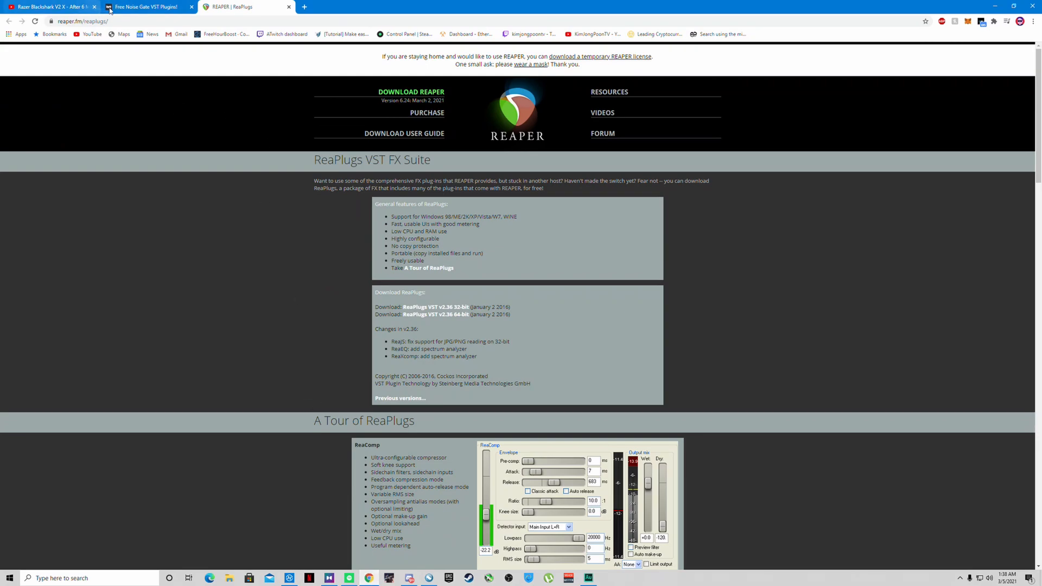
type("amd.com/en/support")
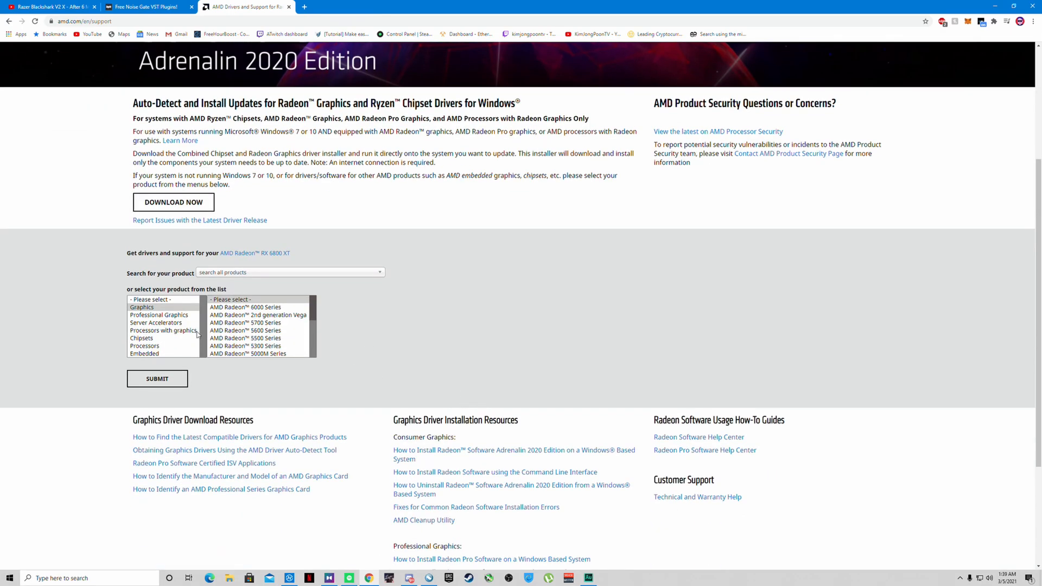
Select Radeon 6000 Series, RX 6800 Series, then RX 6800 XT and submit
left_click(259, 307)
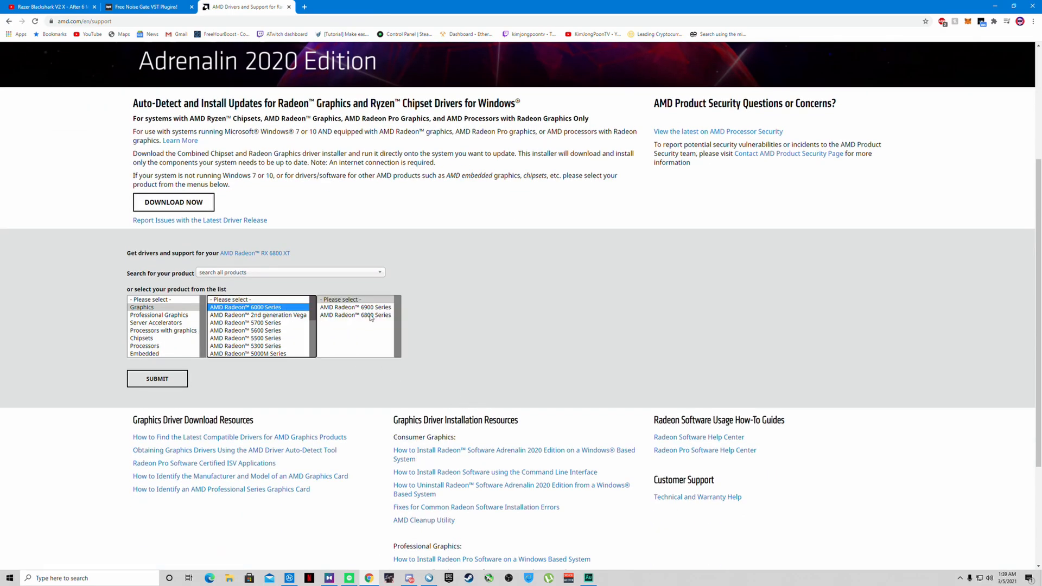
left_click(354, 314)
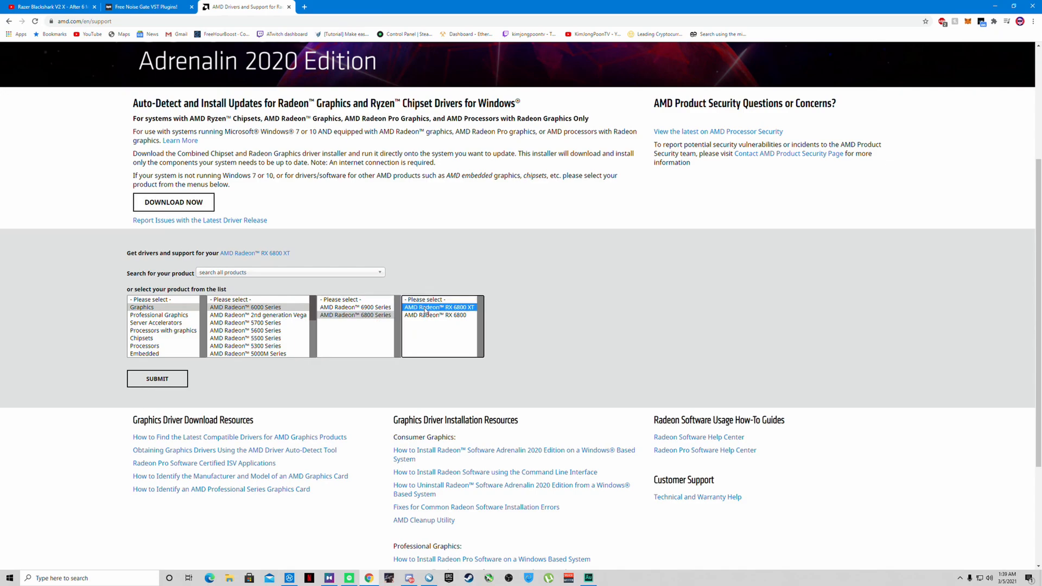
left_click(157, 378)
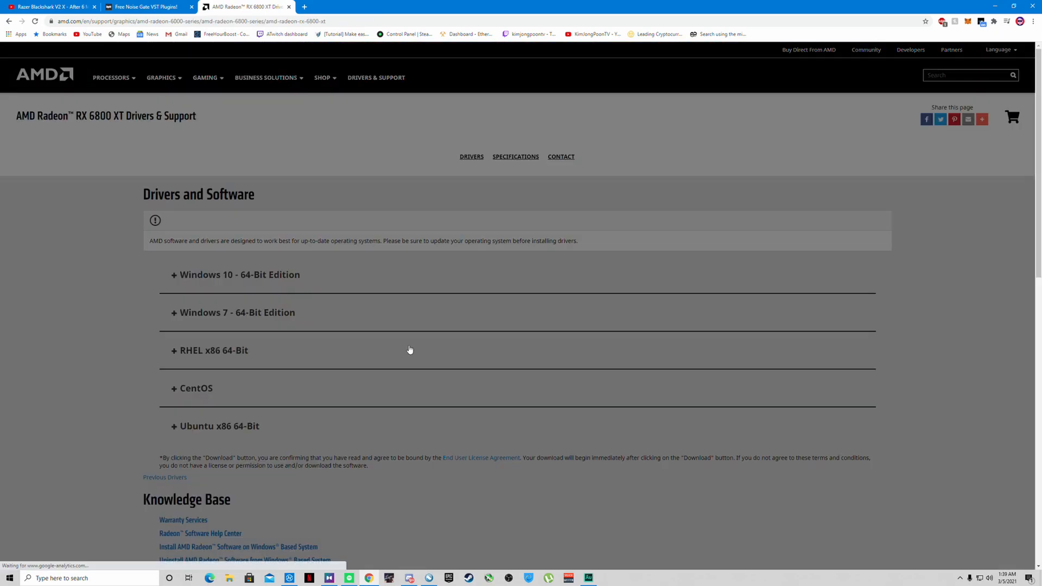
mouse_move(313, 182)
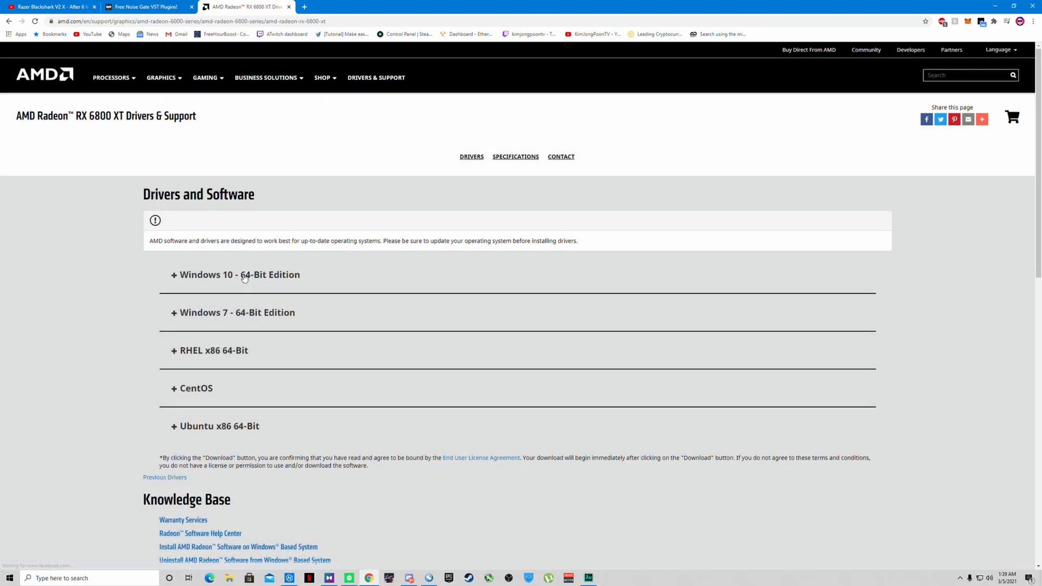
Expand the Windows 10 64-Bit Edition driver download list
left_click(239, 274)
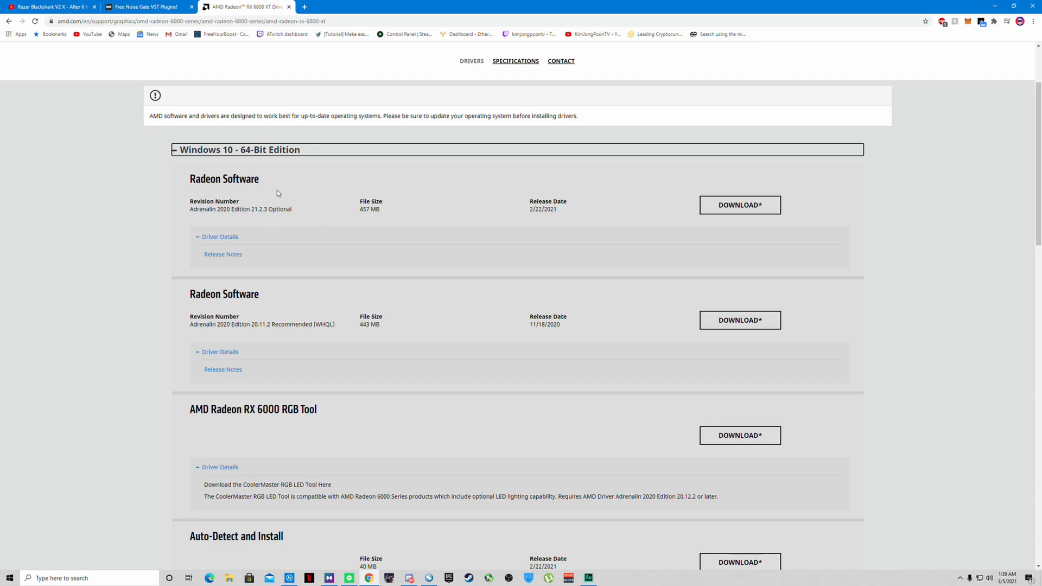
mouse_move(259, 198)
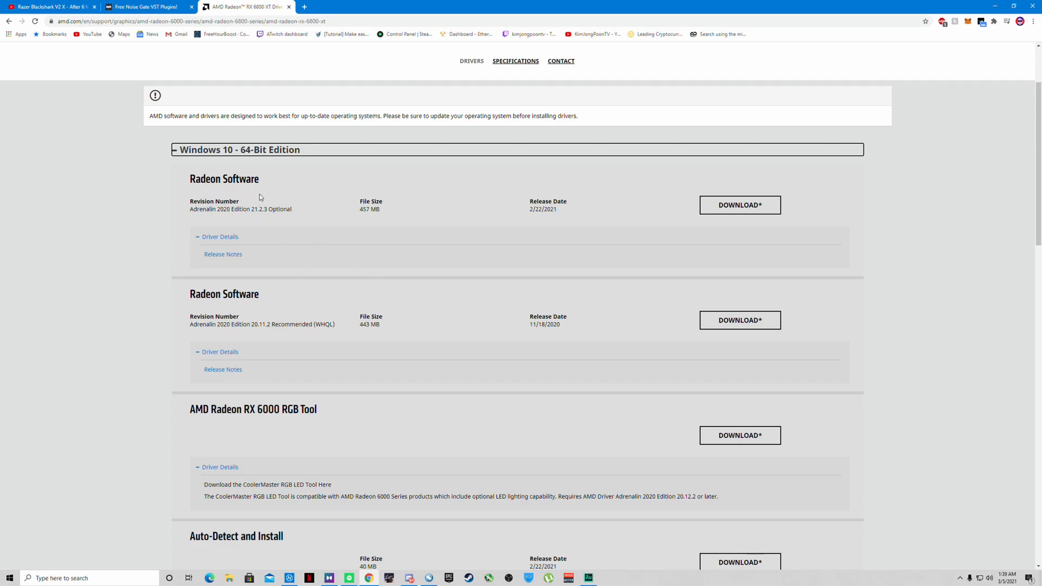
mouse_move(564, 197)
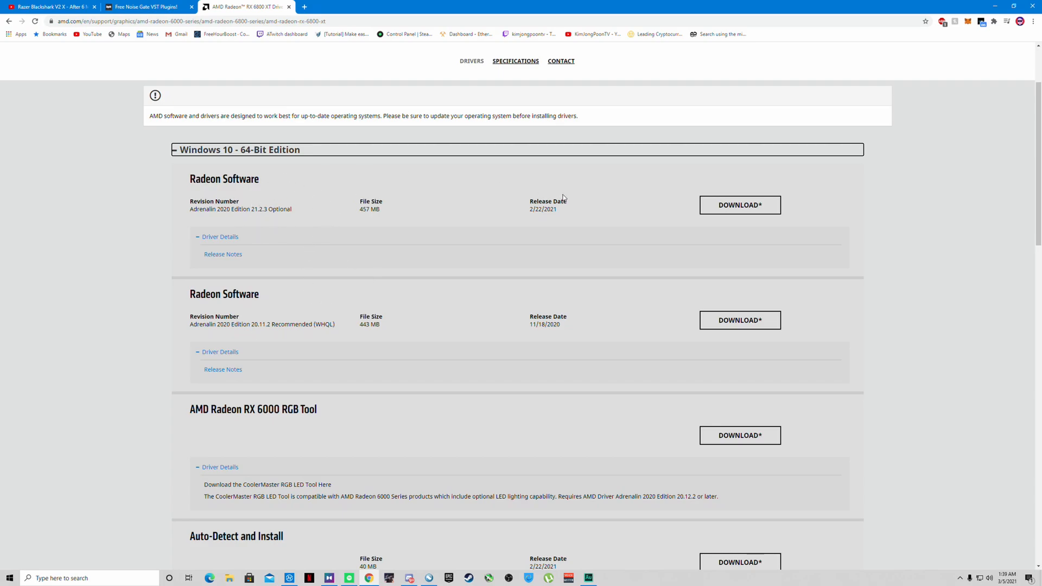
mouse_move(625, 198)
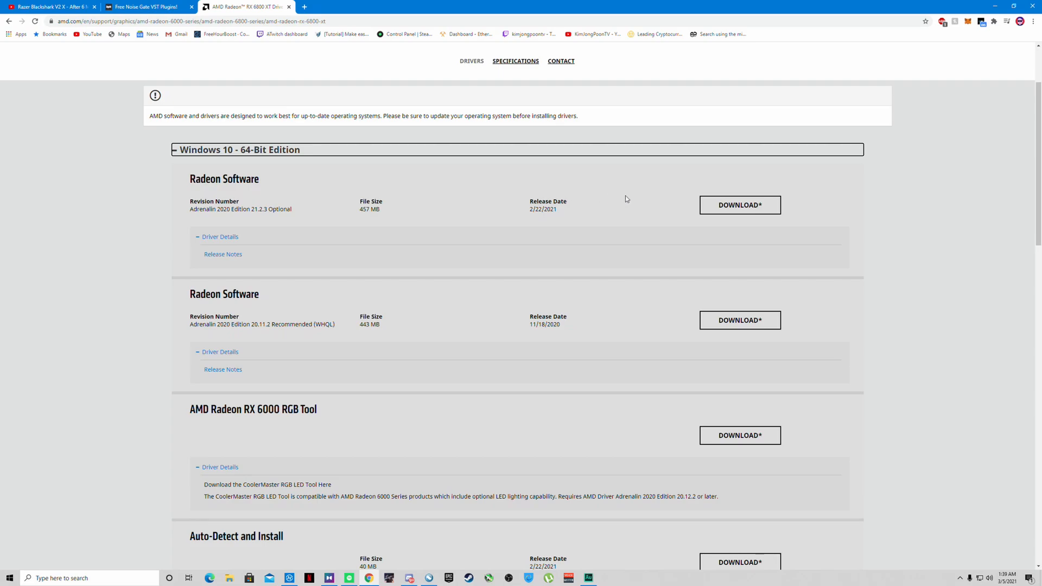
mouse_move(700, 191)
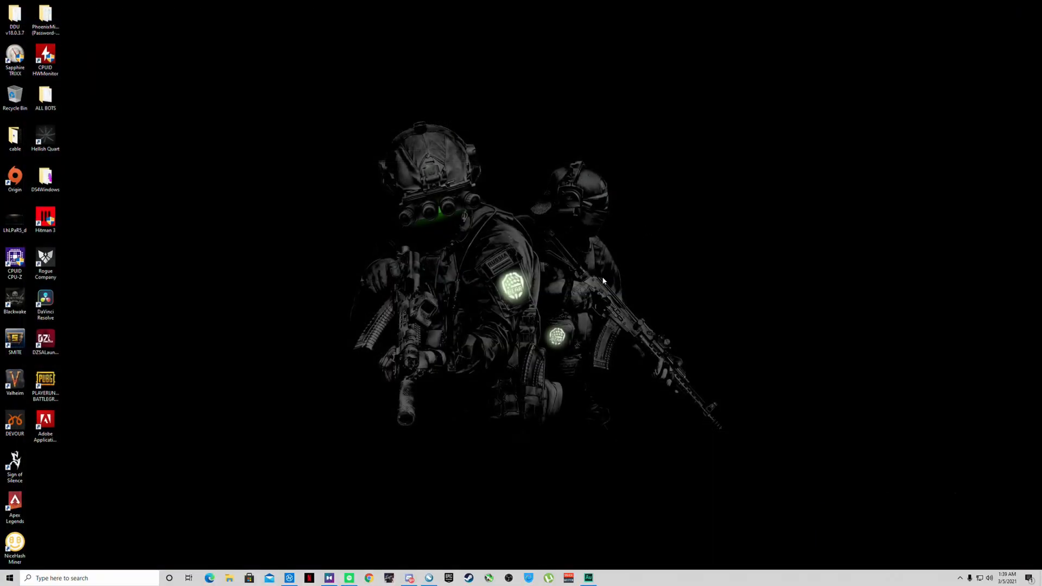
mouse_move(603, 274)
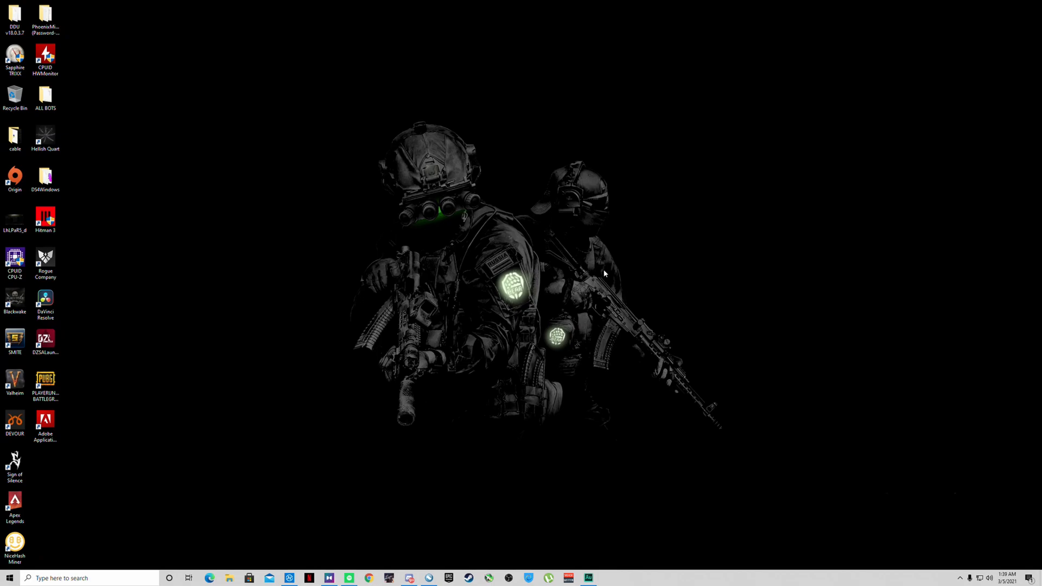
Launch AMD Radeon Software from the desktop context menu
right_click(605, 274)
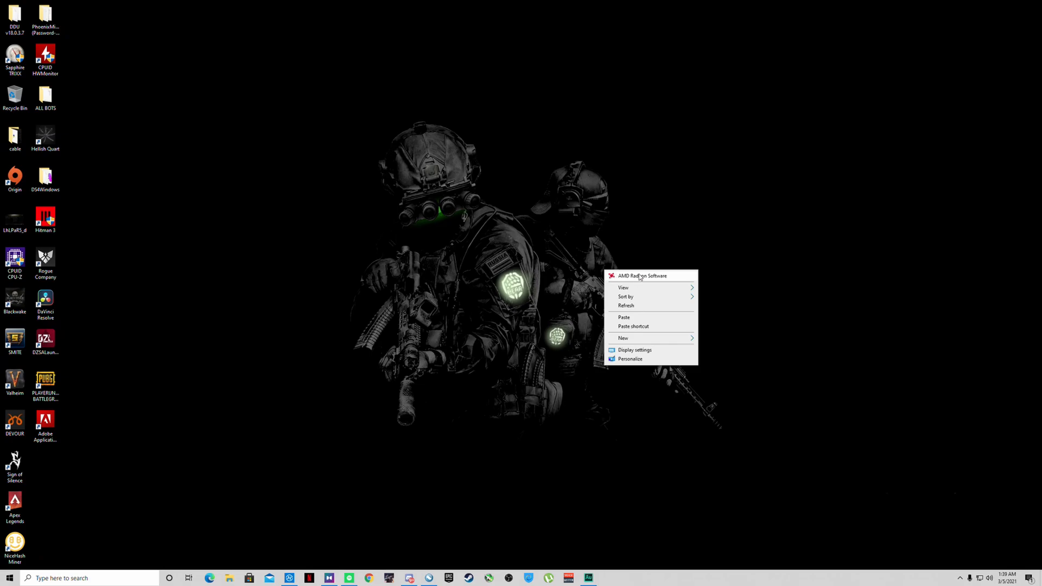
left_click(641, 276)
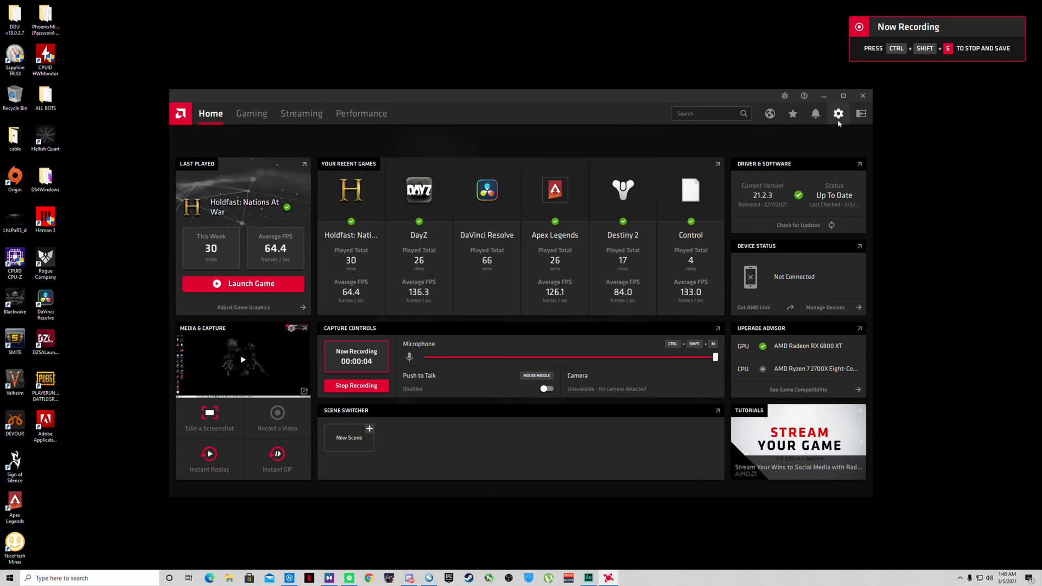
Review the global Graphics settings with Anti-Lag enabled and Boost disabled
left_click(838, 113)
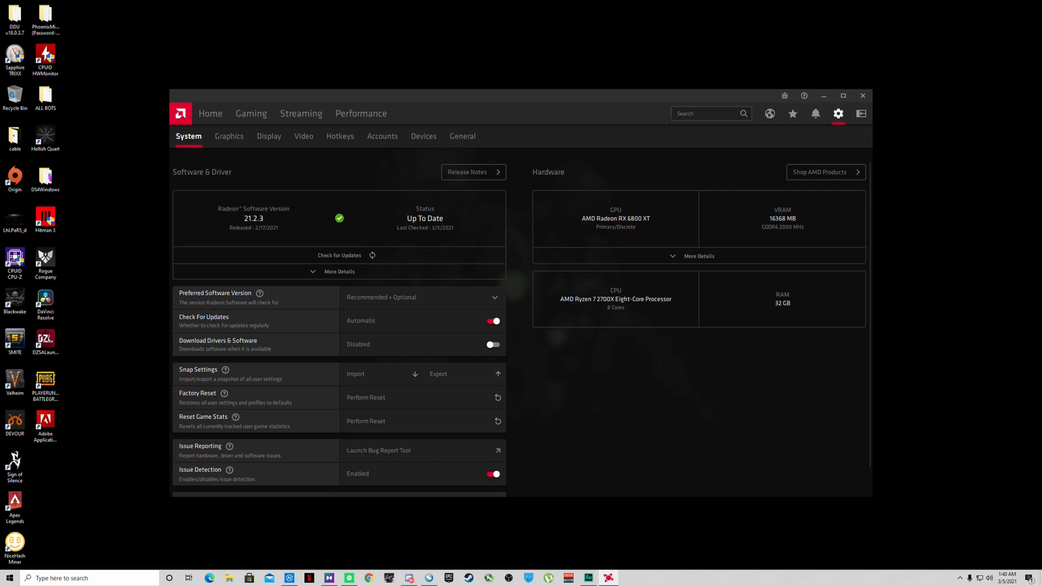
left_click(229, 137)
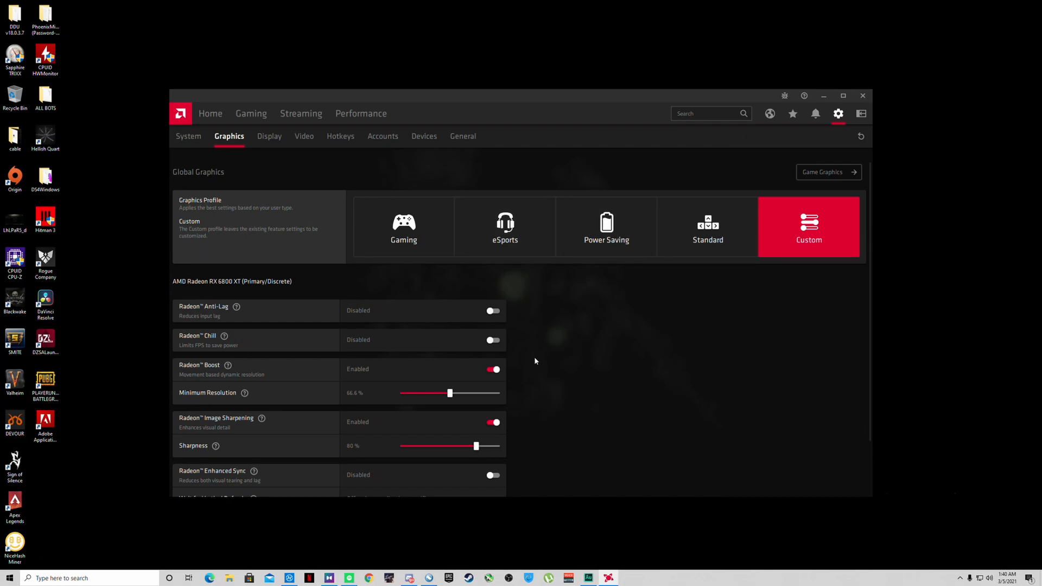
scroll("down", 3)
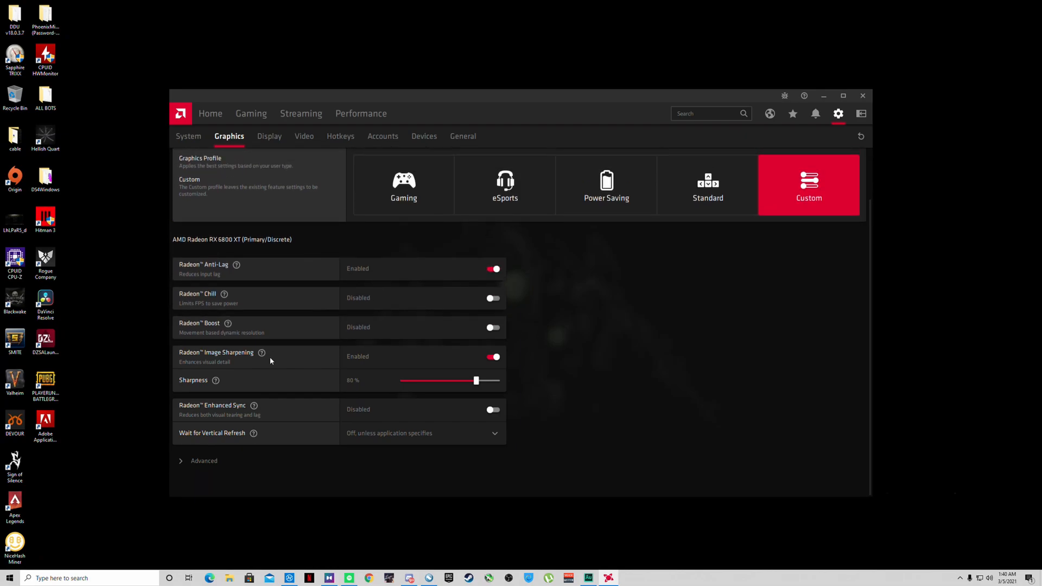
mouse_move(224, 325)
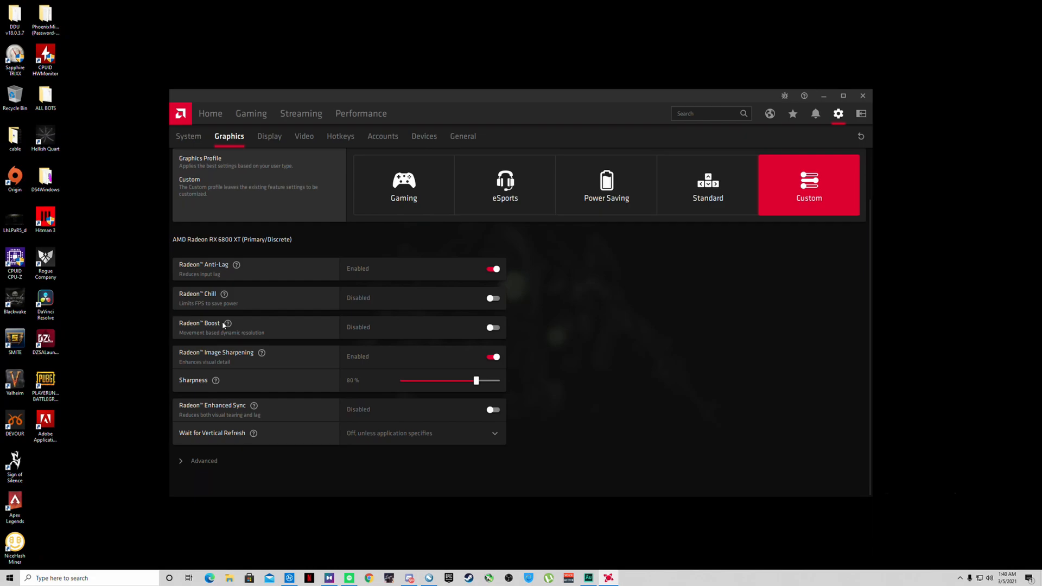
mouse_move(172, 321)
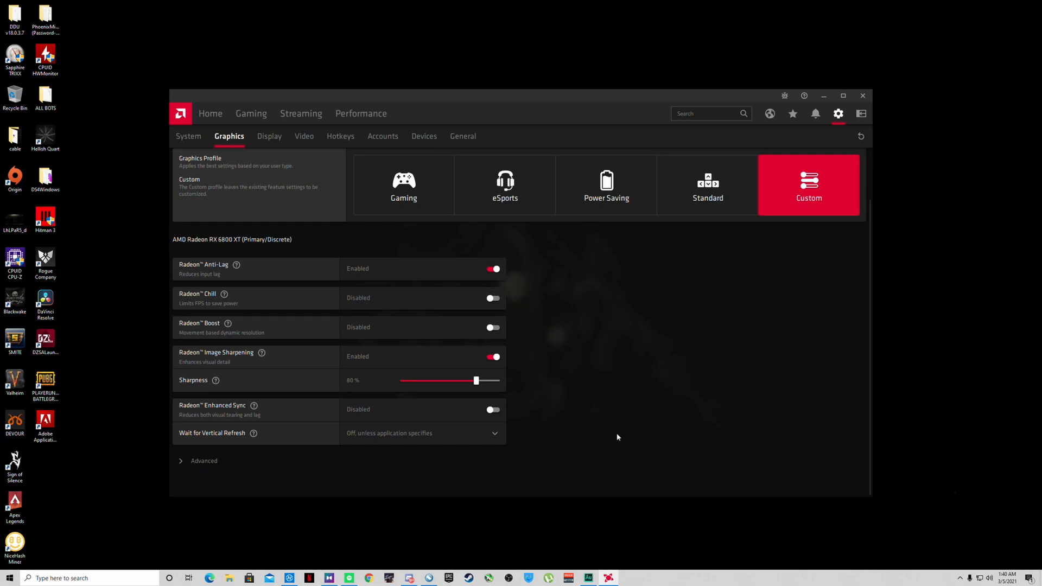
mouse_move(233, 357)
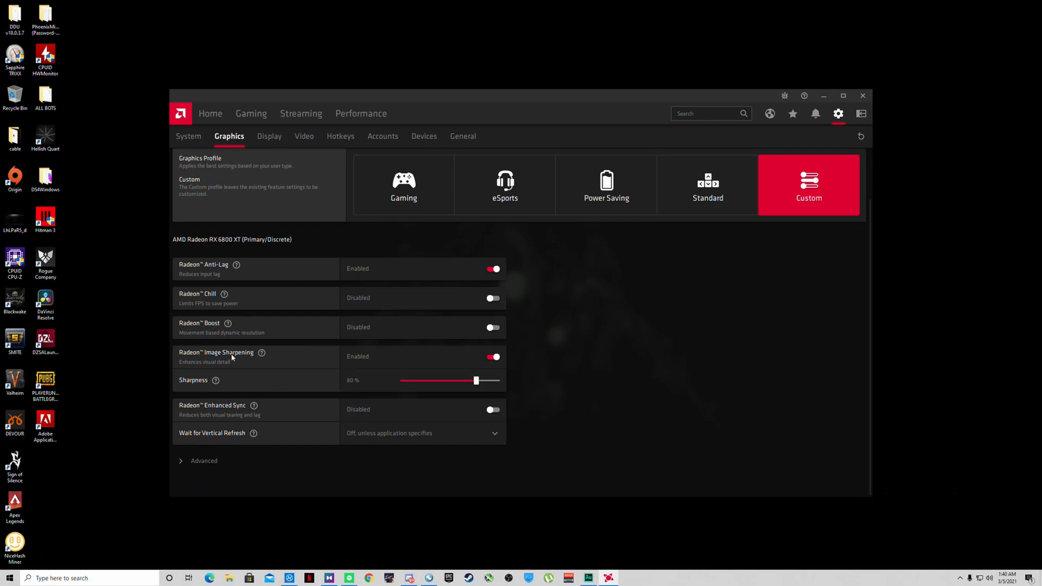
mouse_move(442, 345)
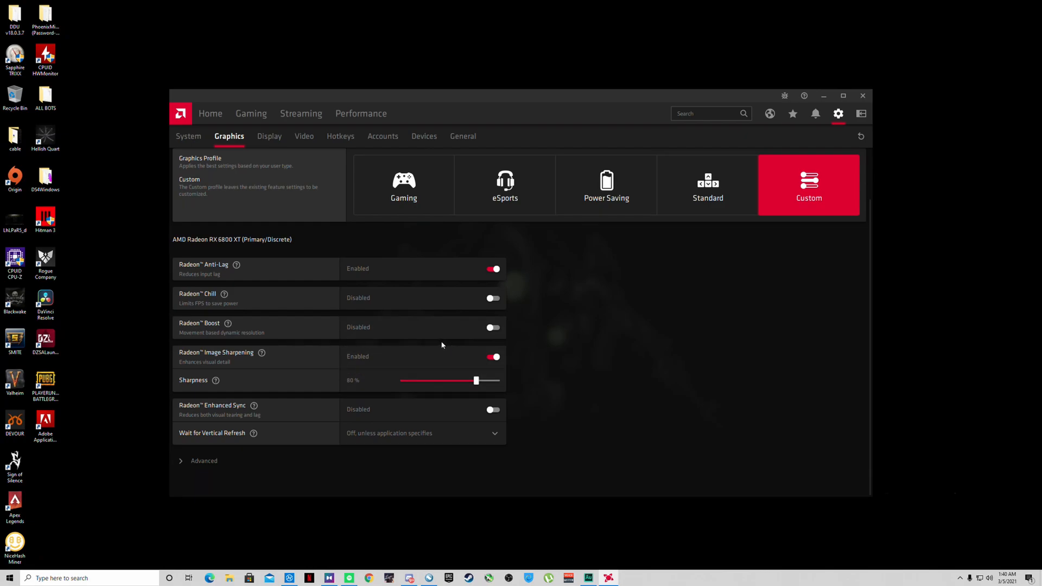
mouse_move(271, 152)
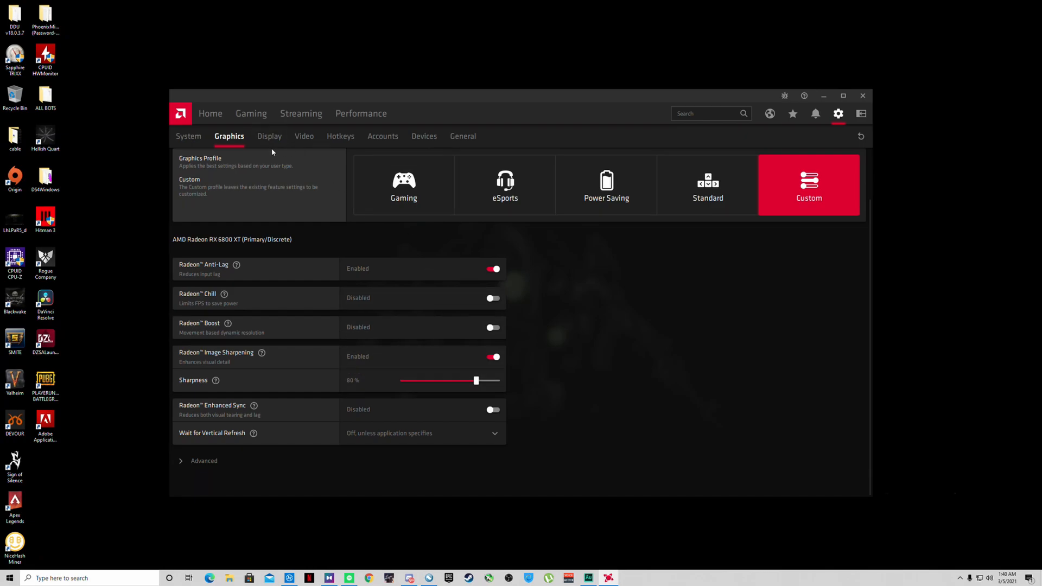
left_click(268, 137)
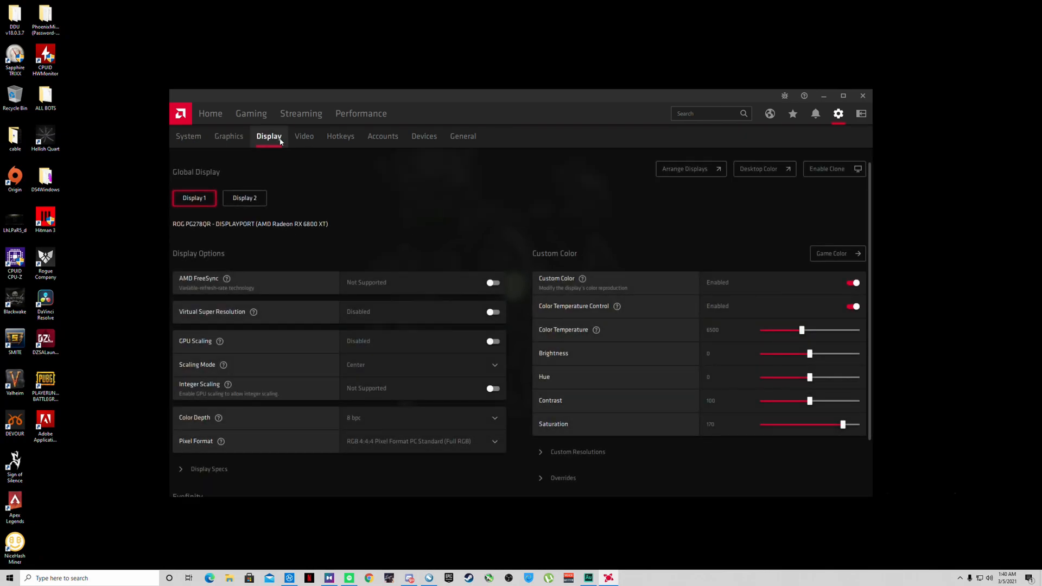
mouse_move(493, 300)
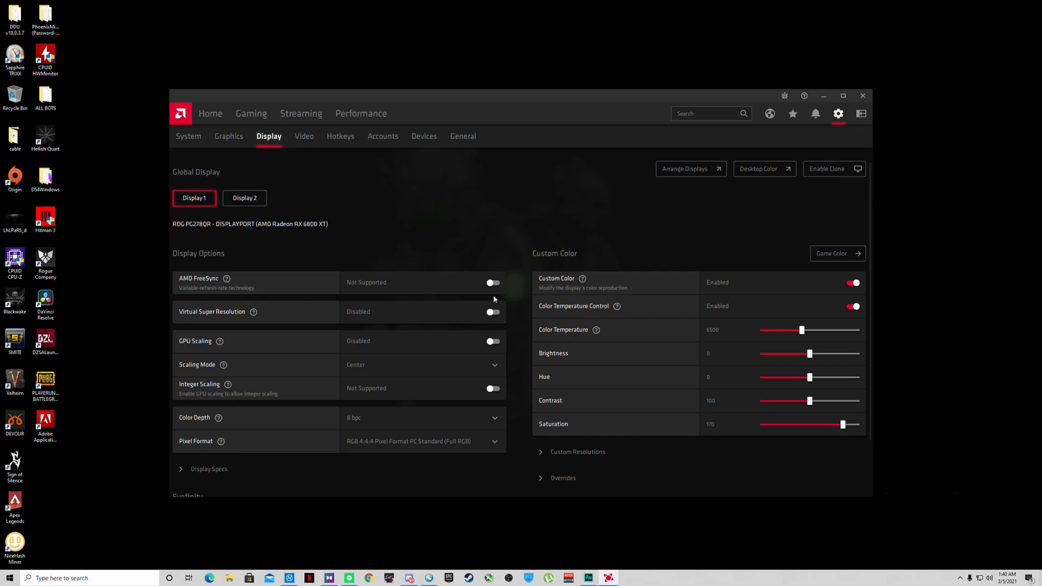
mouse_move(458, 229)
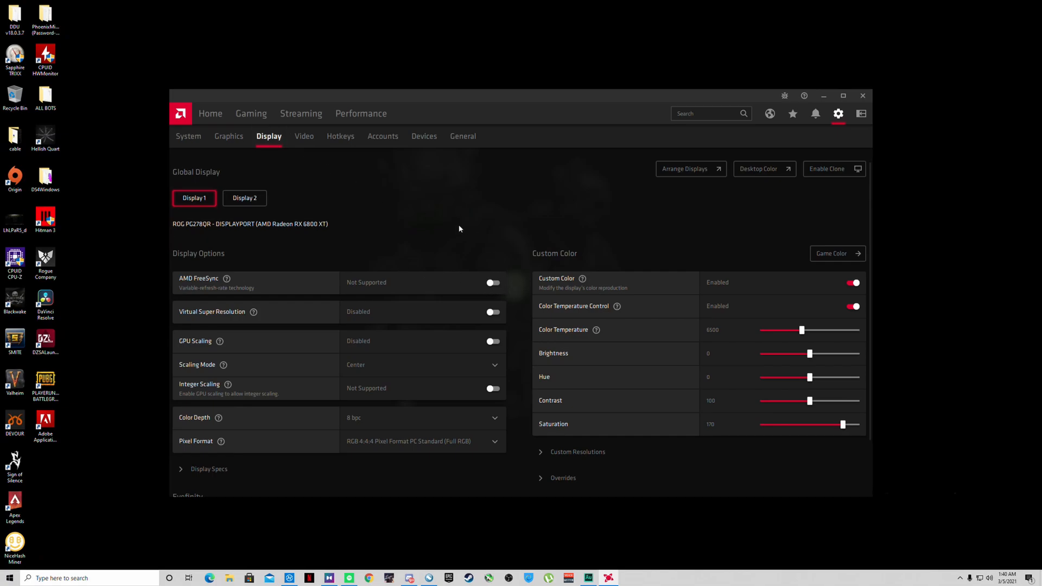
mouse_move(457, 222)
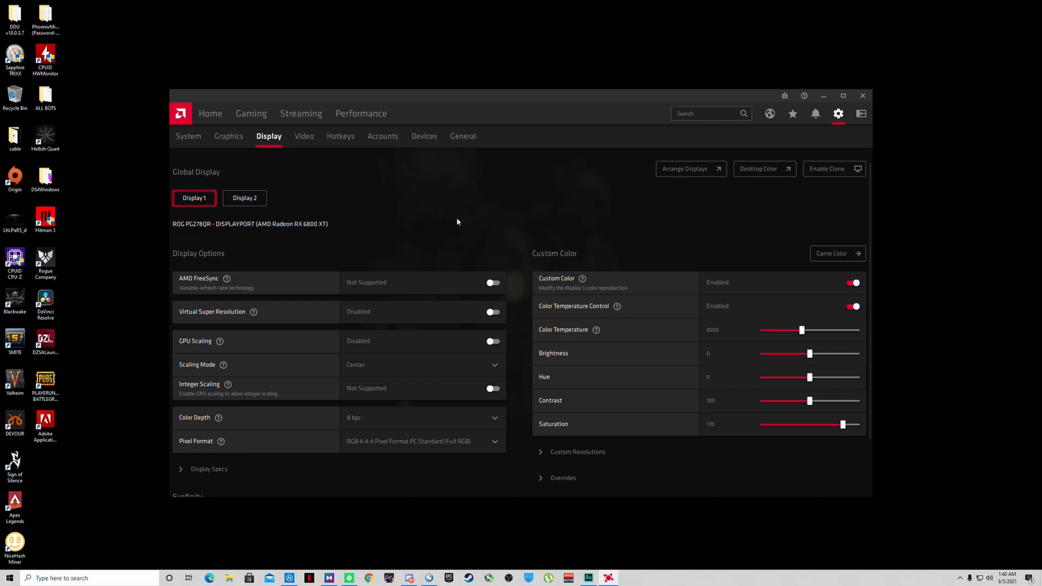
mouse_move(485, 277)
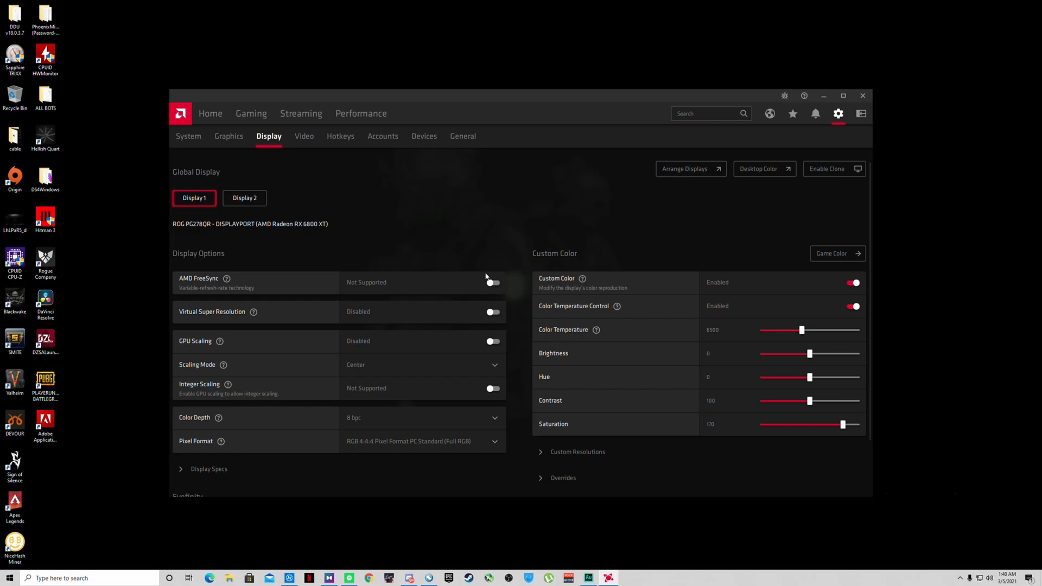
mouse_move(508, 307)
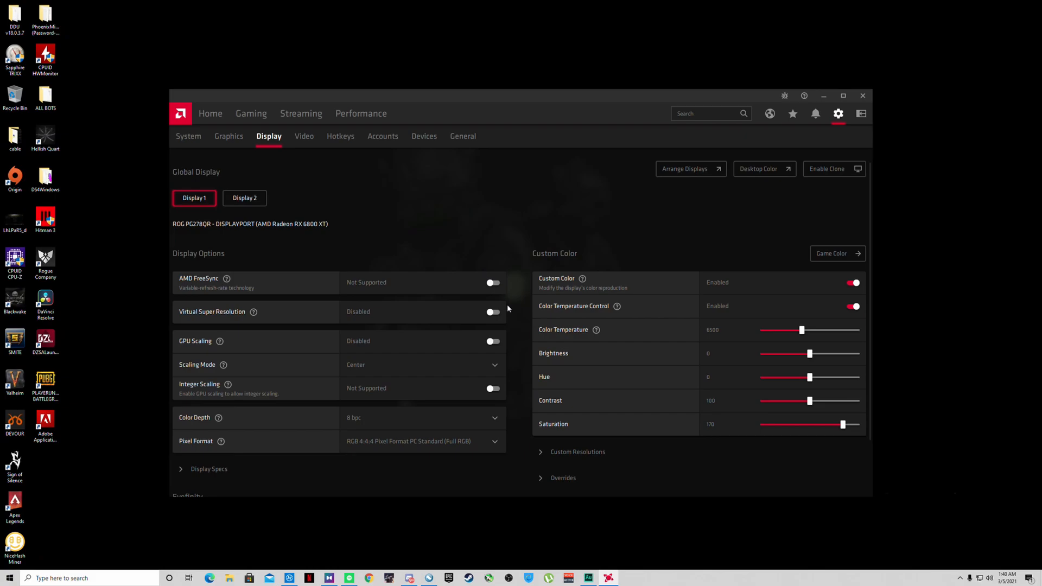
mouse_move(625, 255)
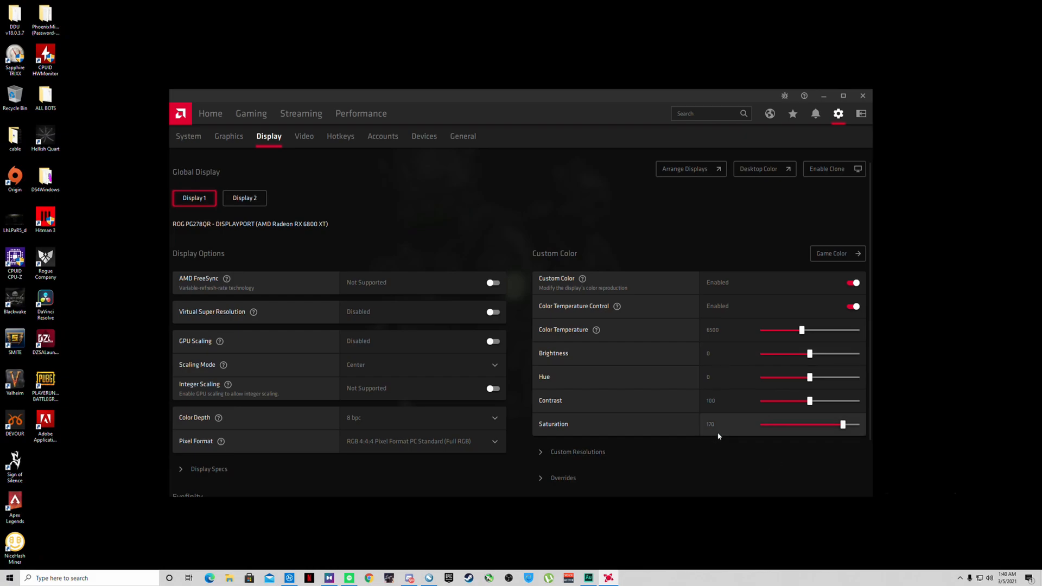
mouse_move(29, 199)
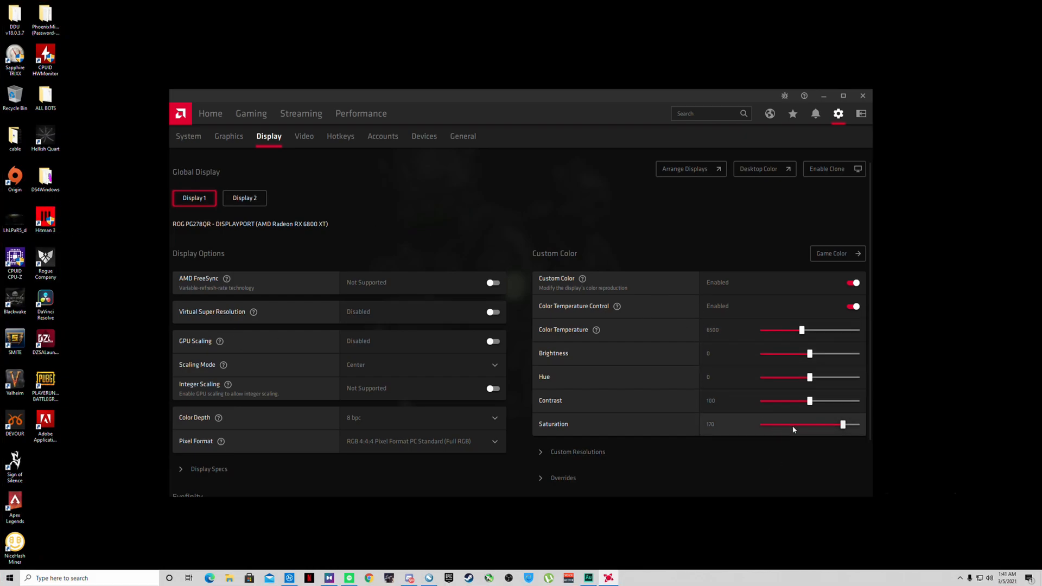
mouse_move(691, 406)
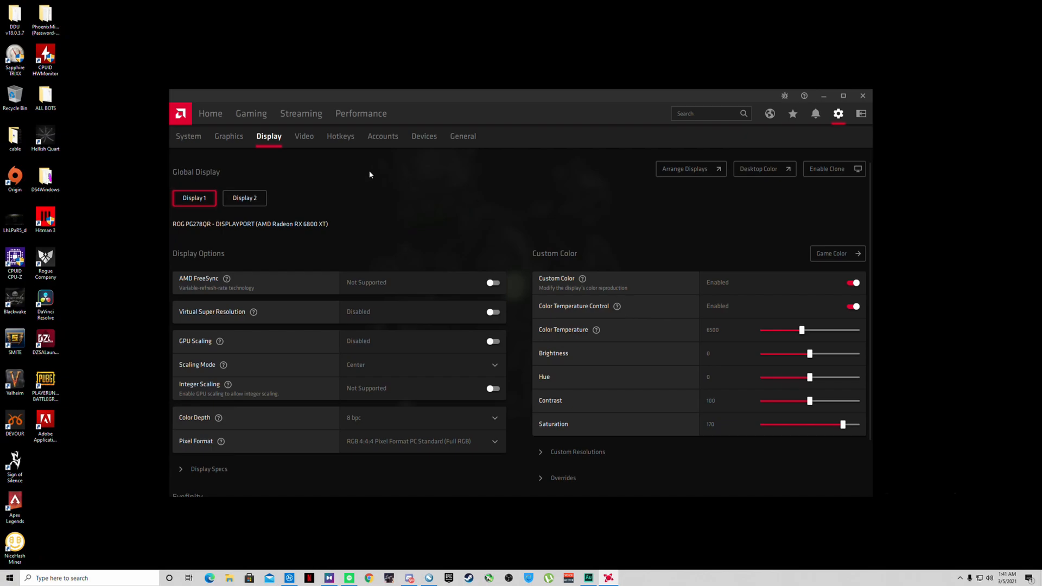
Browse the Video, Hotkeys and Devices settings pages in turn
left_click(303, 137)
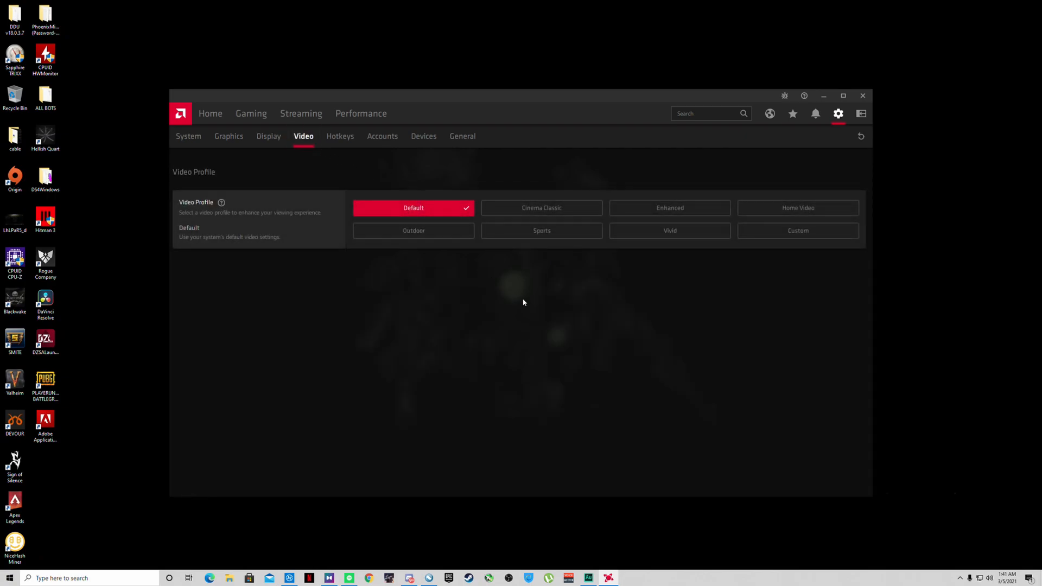
left_click(340, 137)
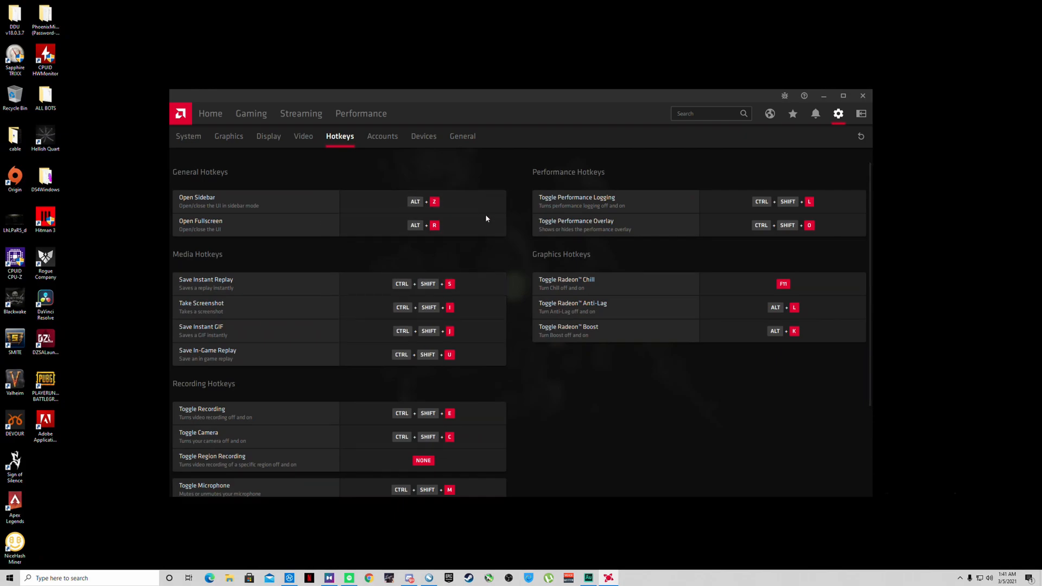
left_click(423, 137)
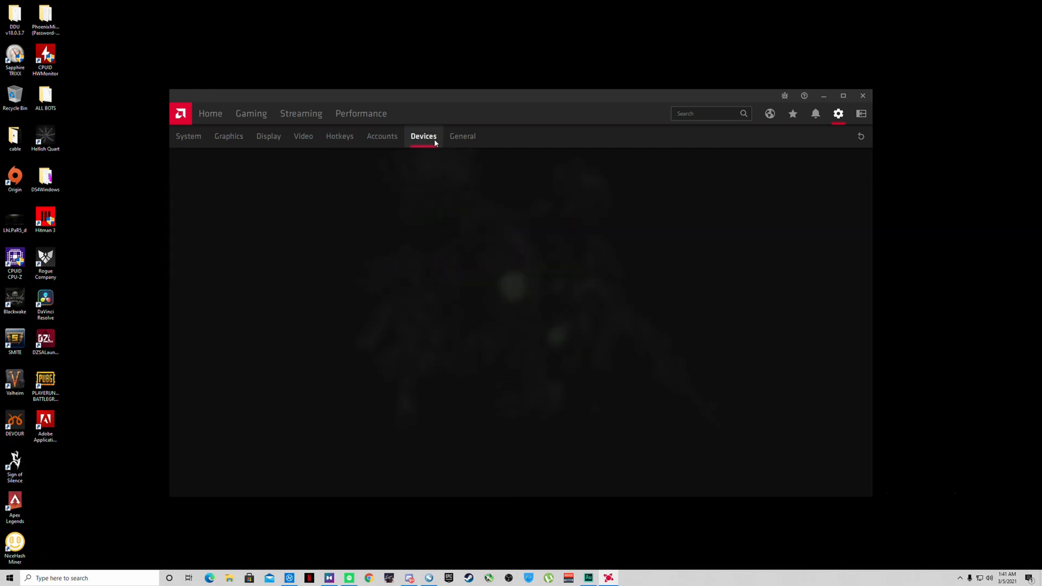
left_click(423, 137)
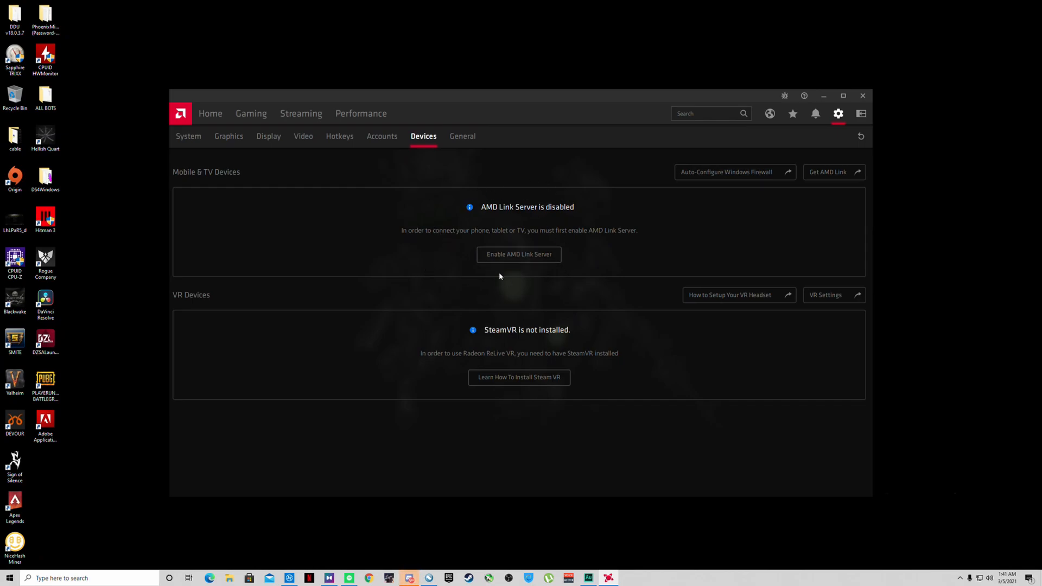
mouse_move(608, 282)
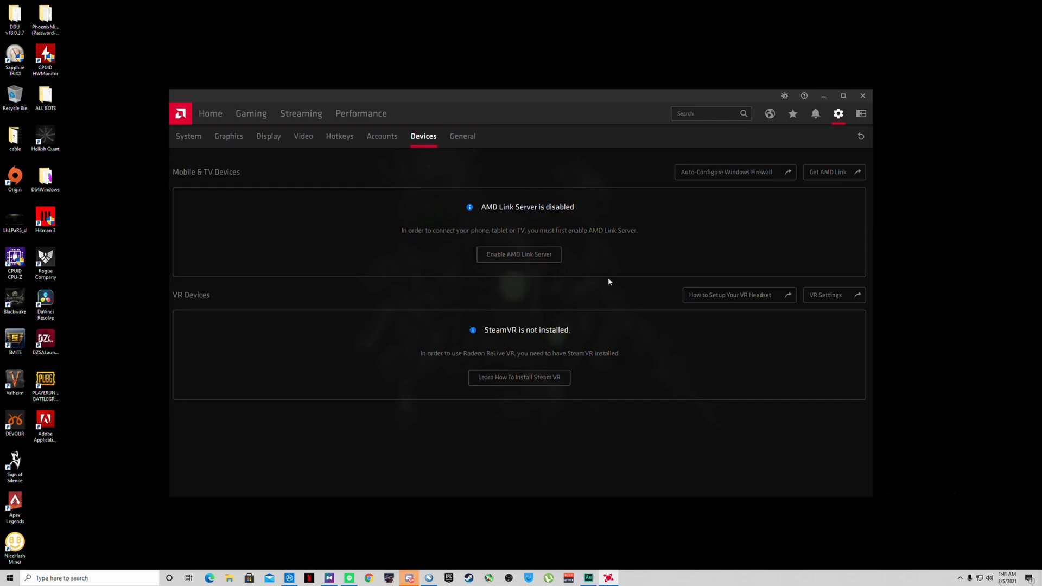
mouse_move(547, 176)
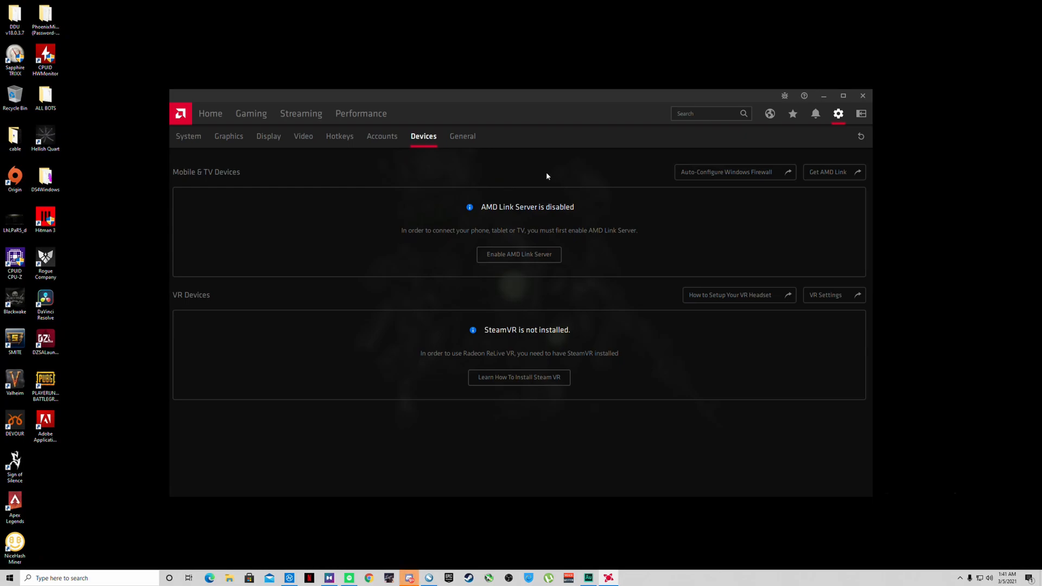
Review the General settings for Media, Recording and Performance metrics
left_click(462, 137)
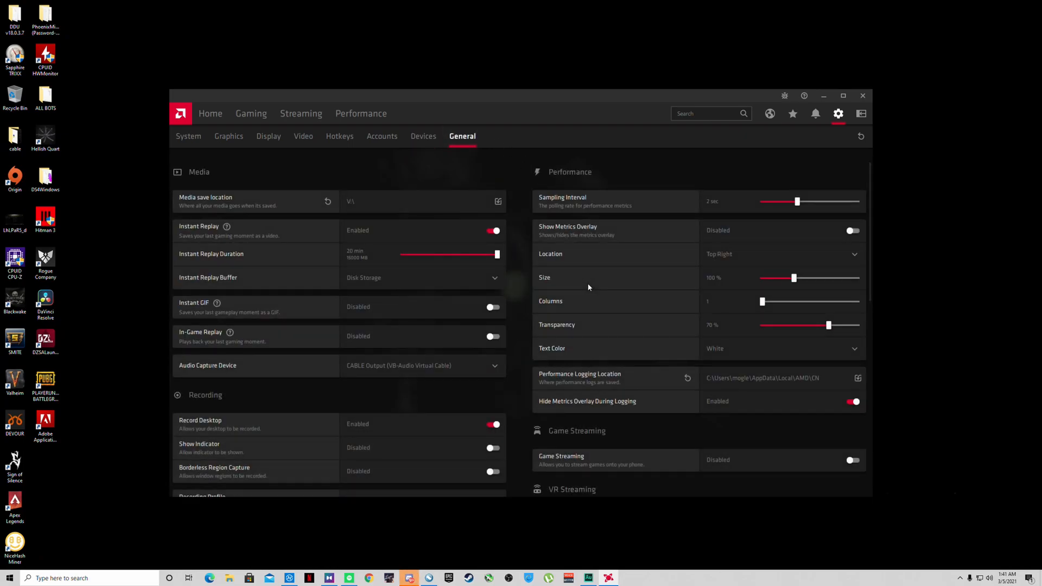
mouse_move(517, 372)
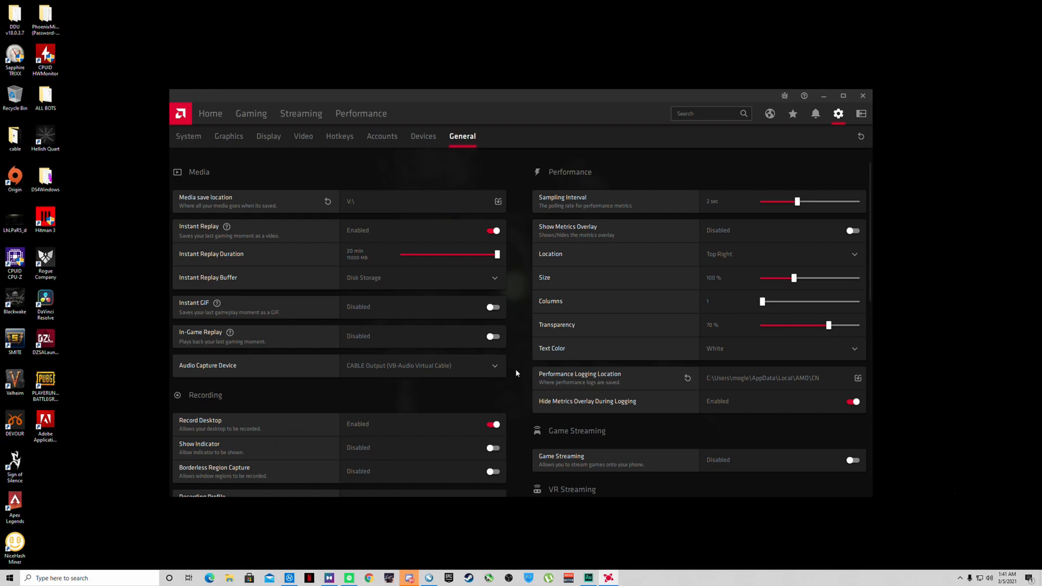
mouse_move(558, 278)
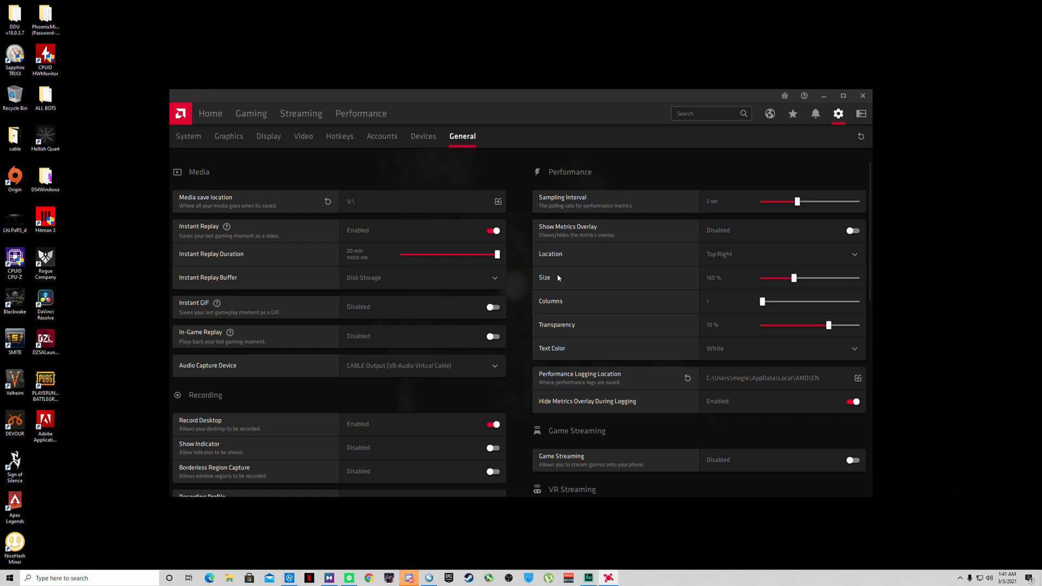
scroll("down", 3)
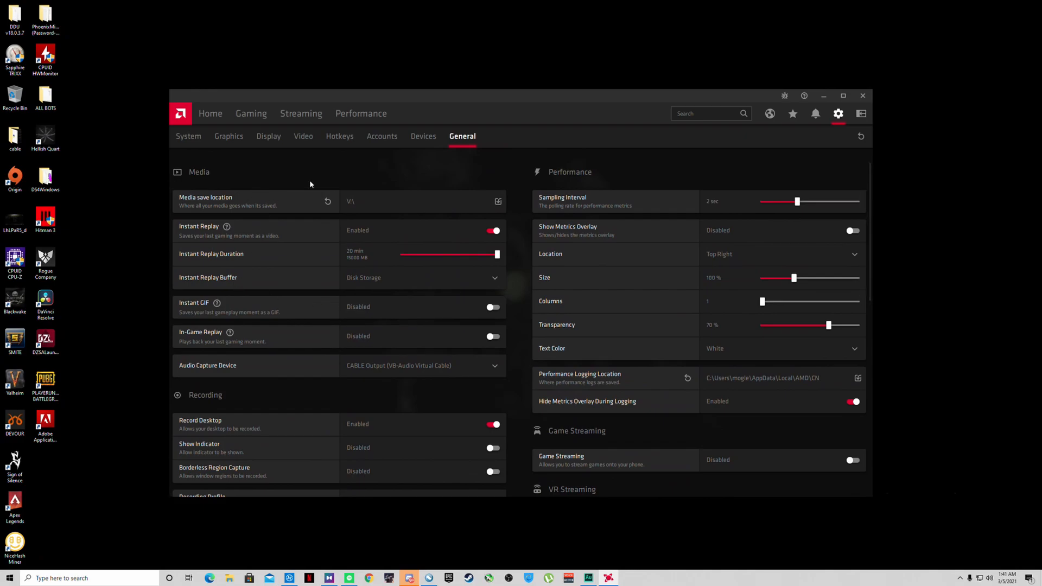
mouse_move(555, 345)
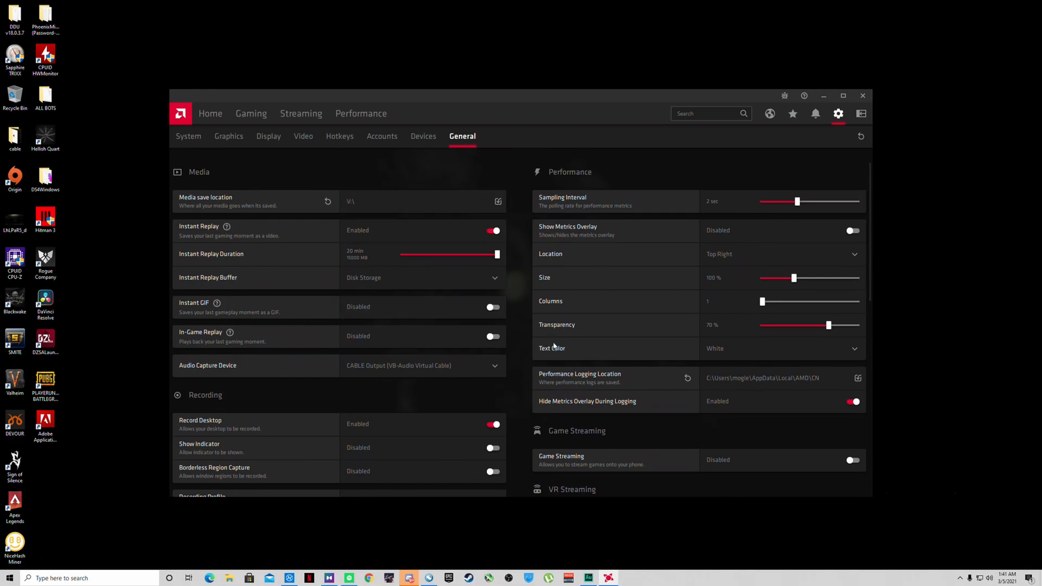
mouse_move(359, 172)
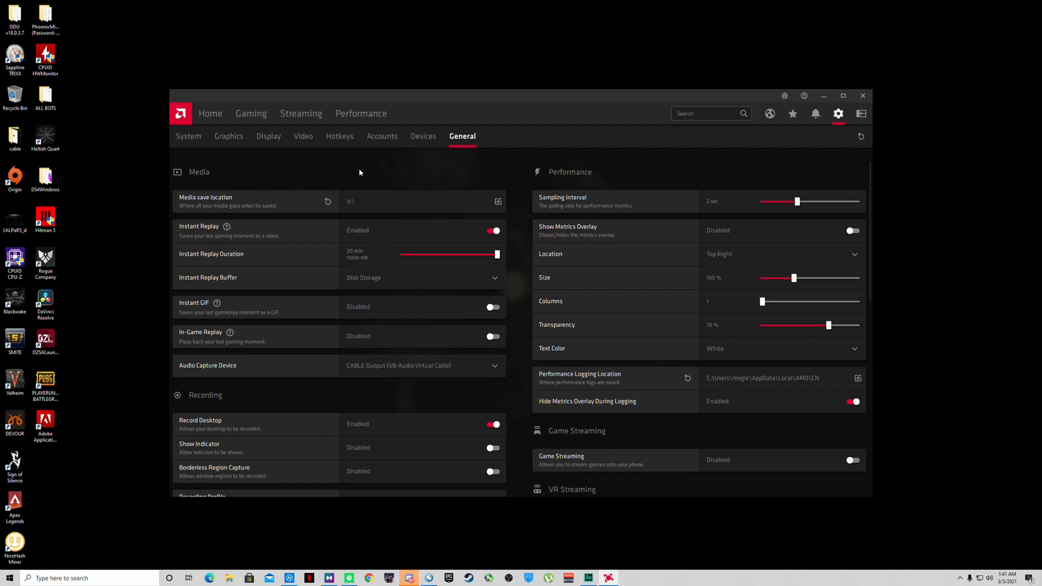
mouse_move(314, 188)
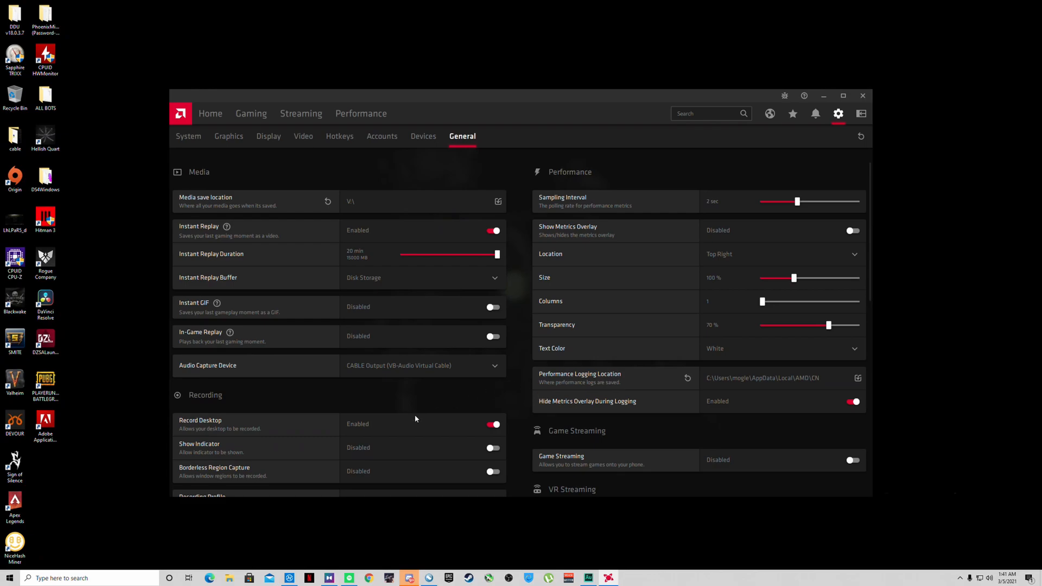
scroll("down", 3)
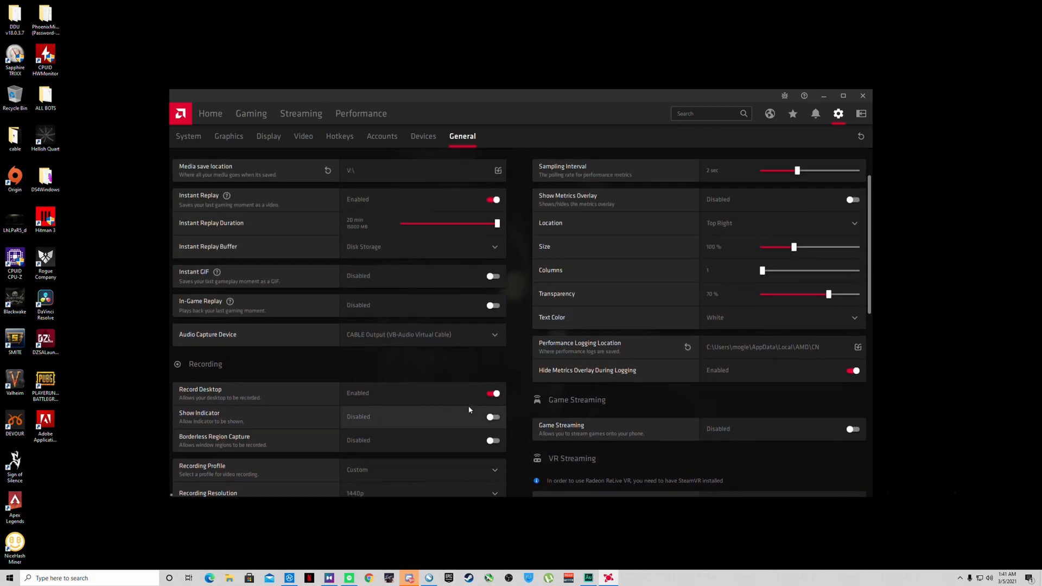
scroll("up", 3)
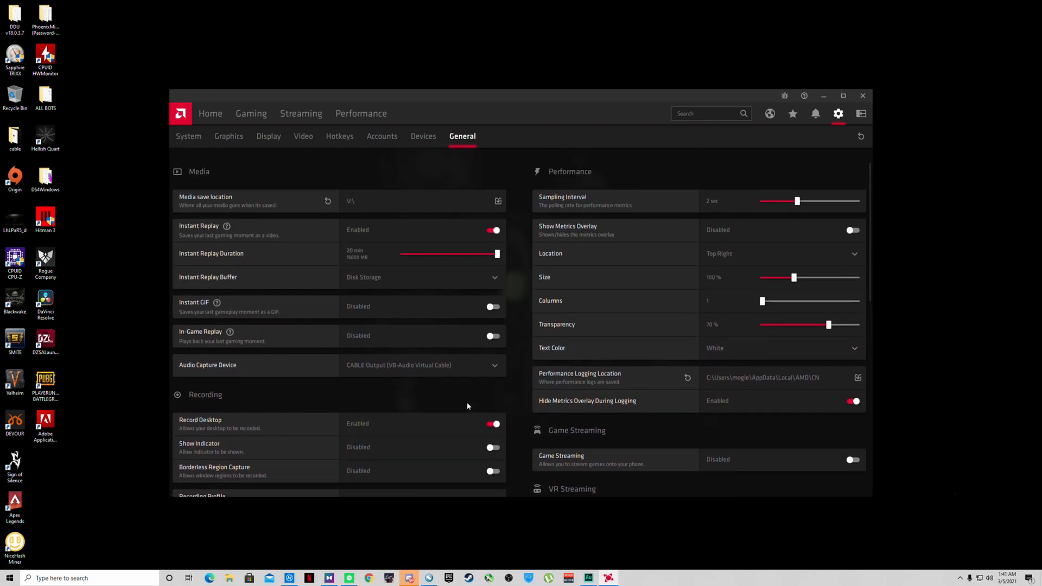
Navigate from Home to the Performance Tuning page with manual GPU tuning
left_click(209, 113)
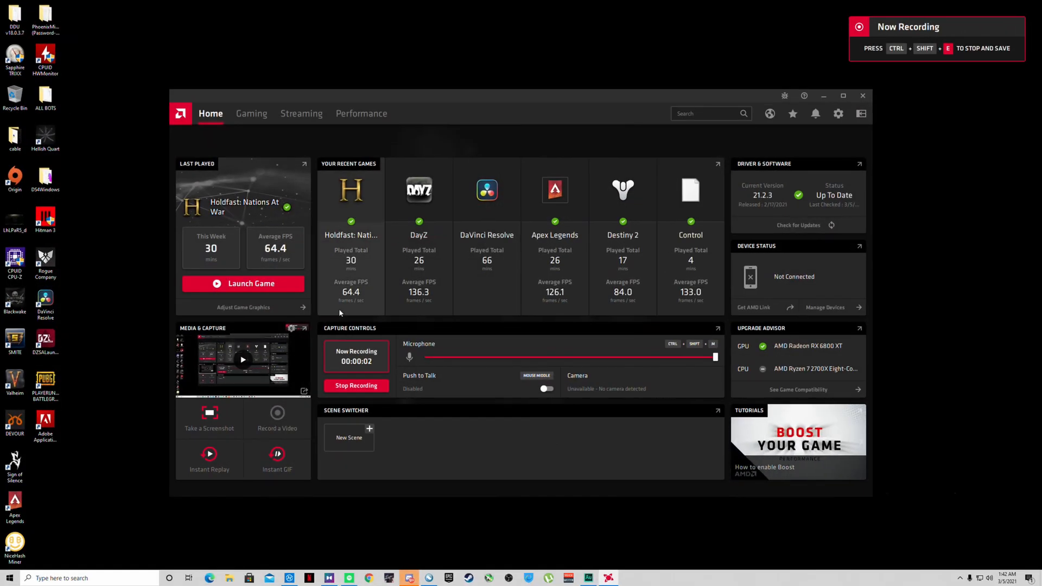
left_click(361, 113)
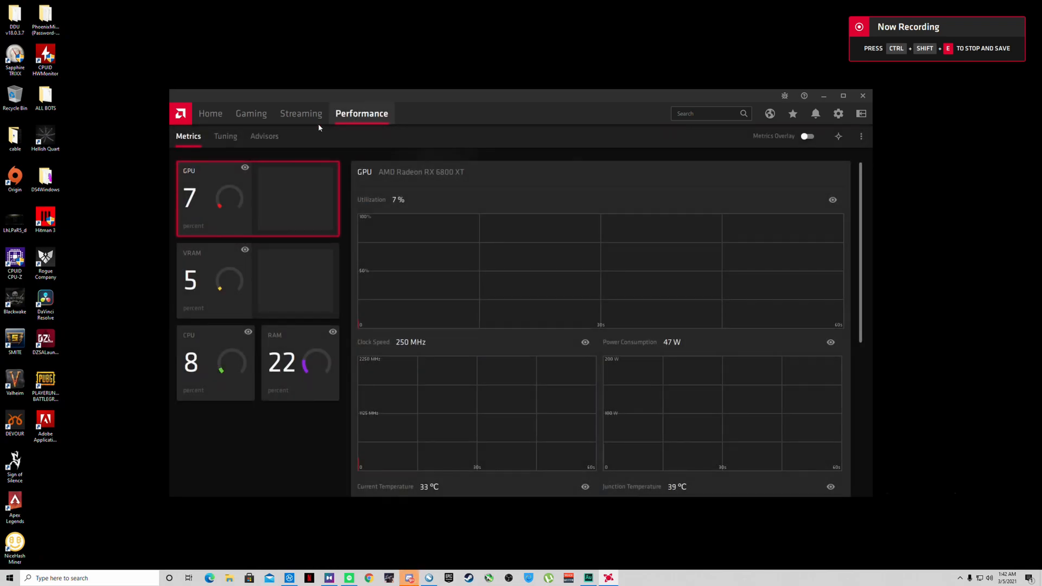
left_click(225, 136)
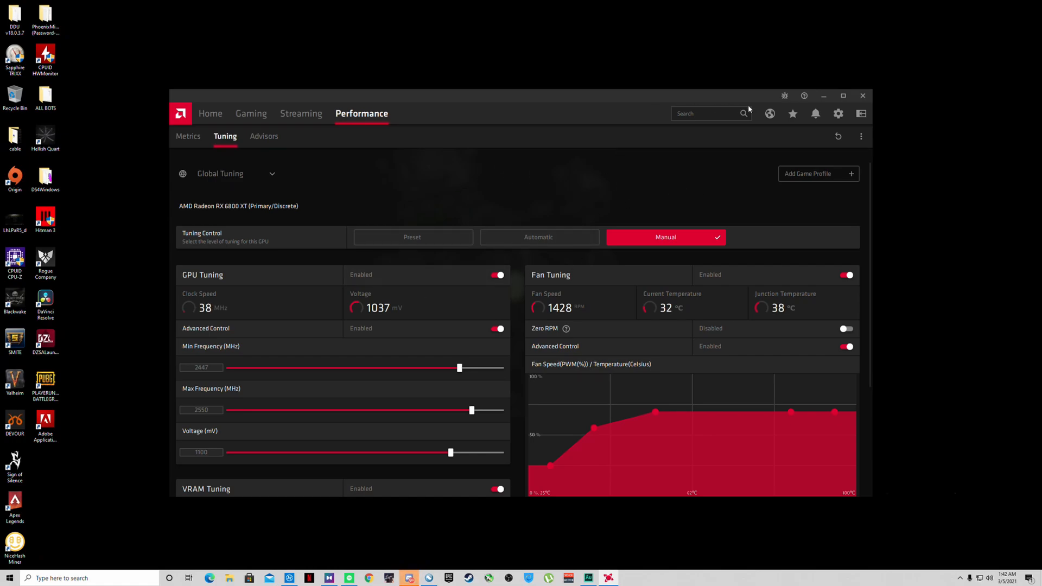
Add a game tuning profile for DEVOUR
left_click(861, 137)
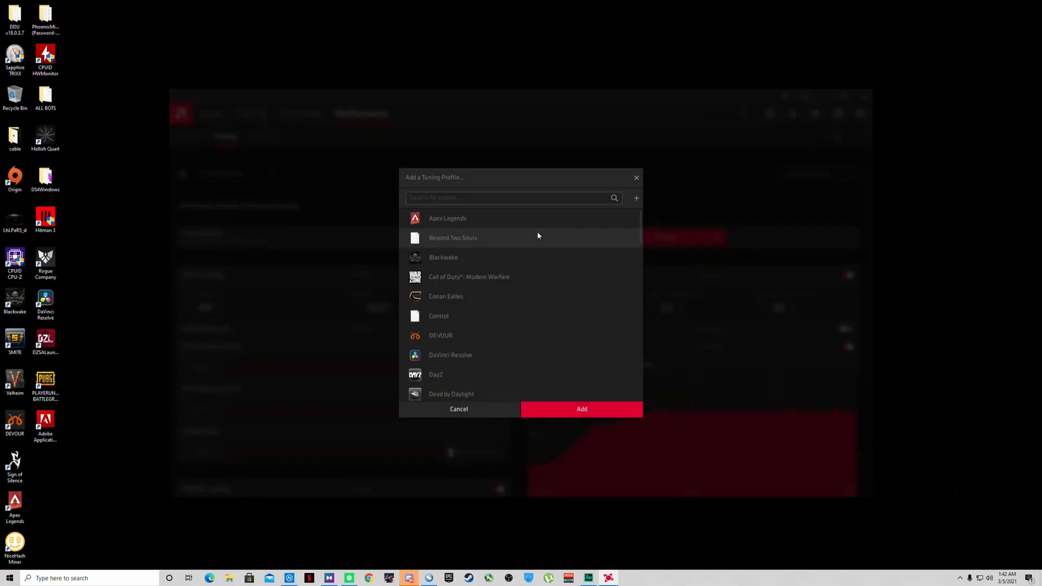
mouse_move(499, 327)
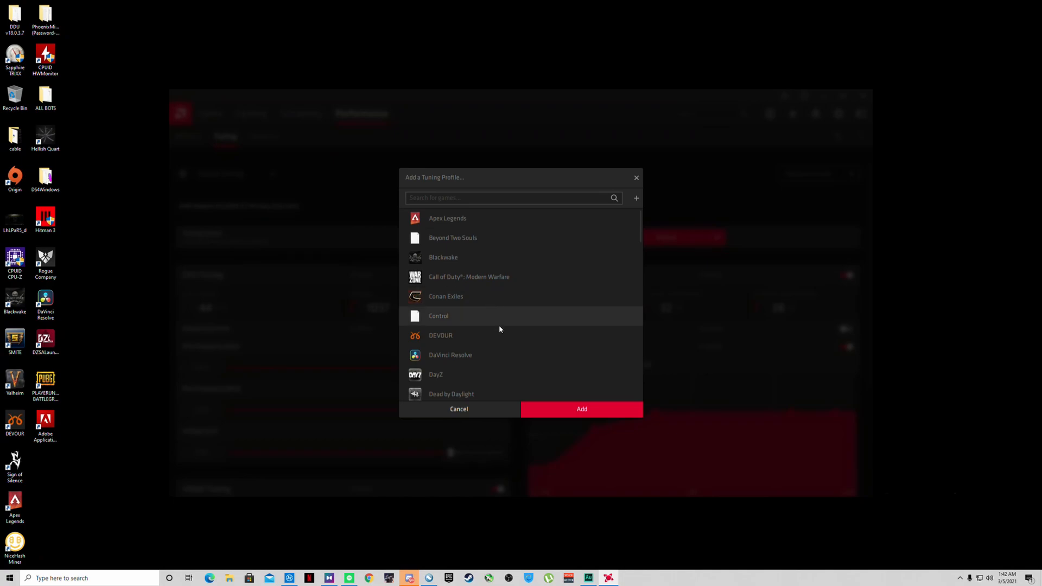
mouse_move(516, 277)
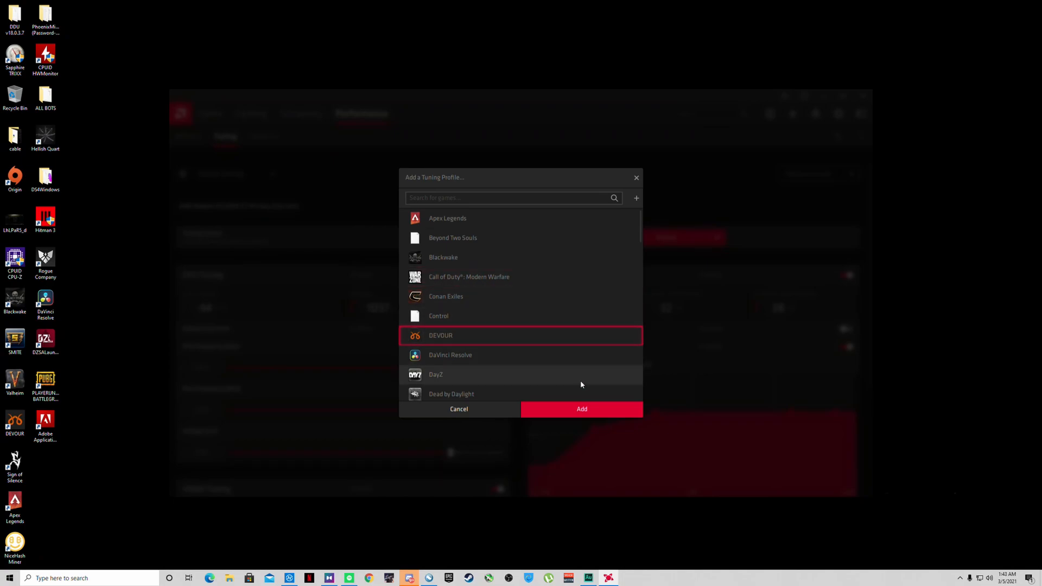
left_click(581, 409)
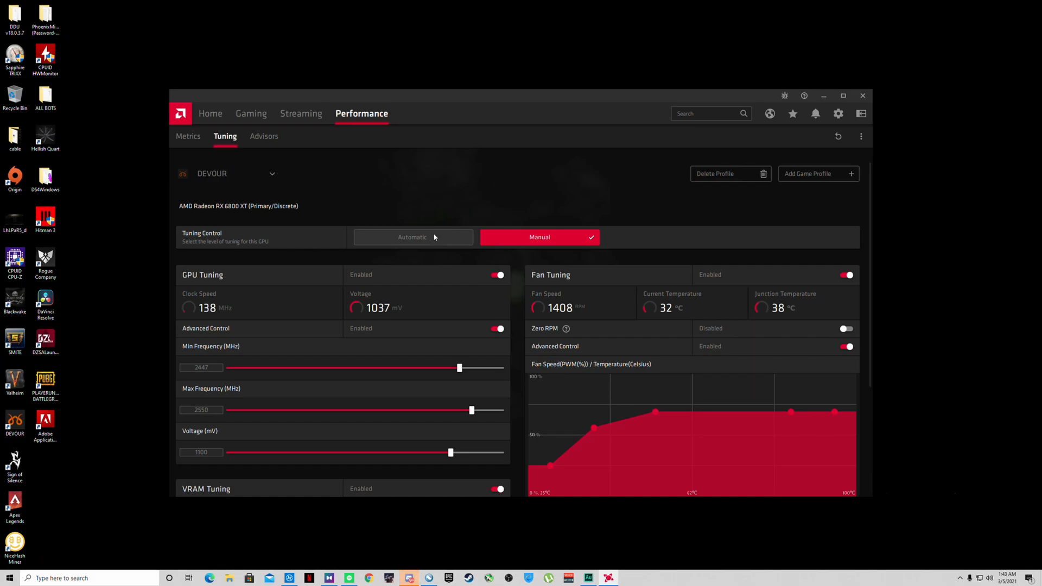
left_click(413, 238)
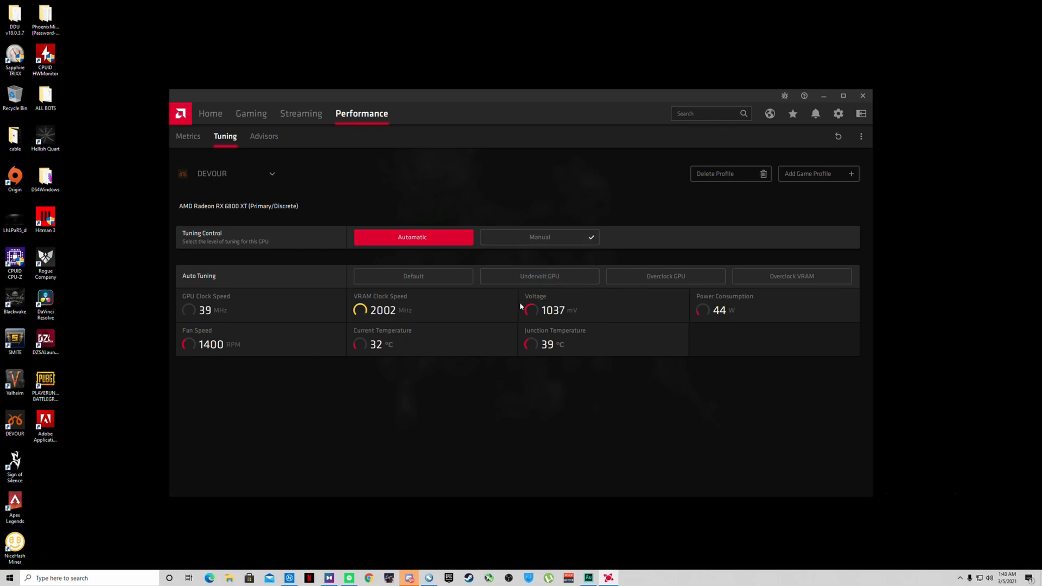
left_click(539, 238)
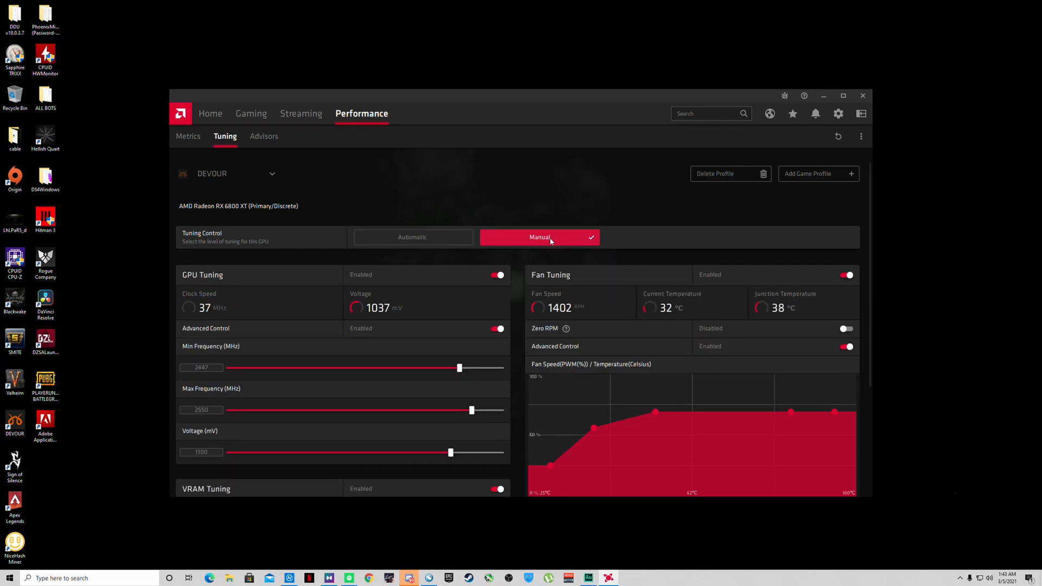
Re-enable GPU, VRAM and fan tuning and switch on power tuning in the DEVOUR profile
scroll("down", 3)
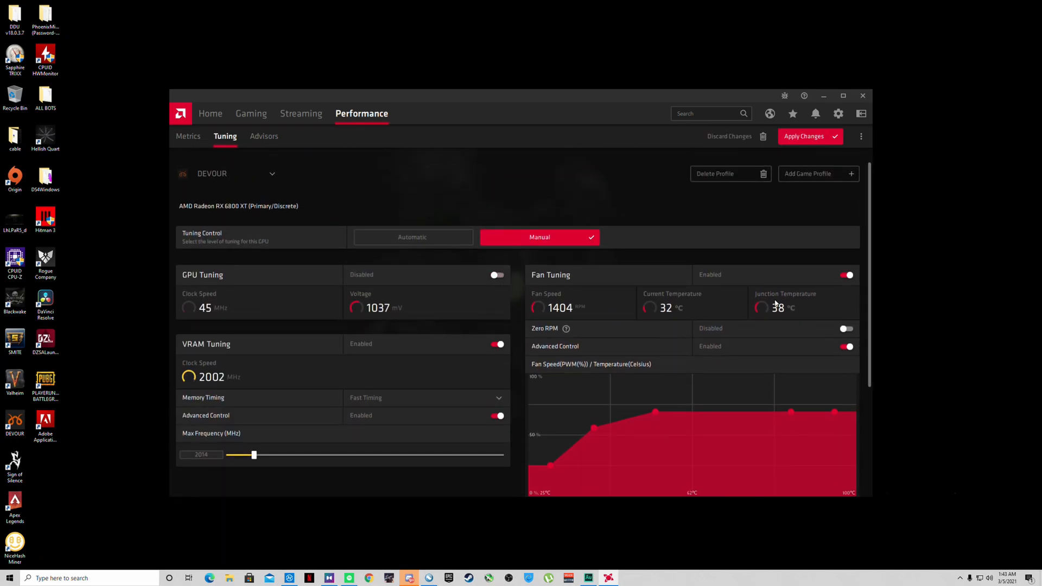
left_click(847, 275)
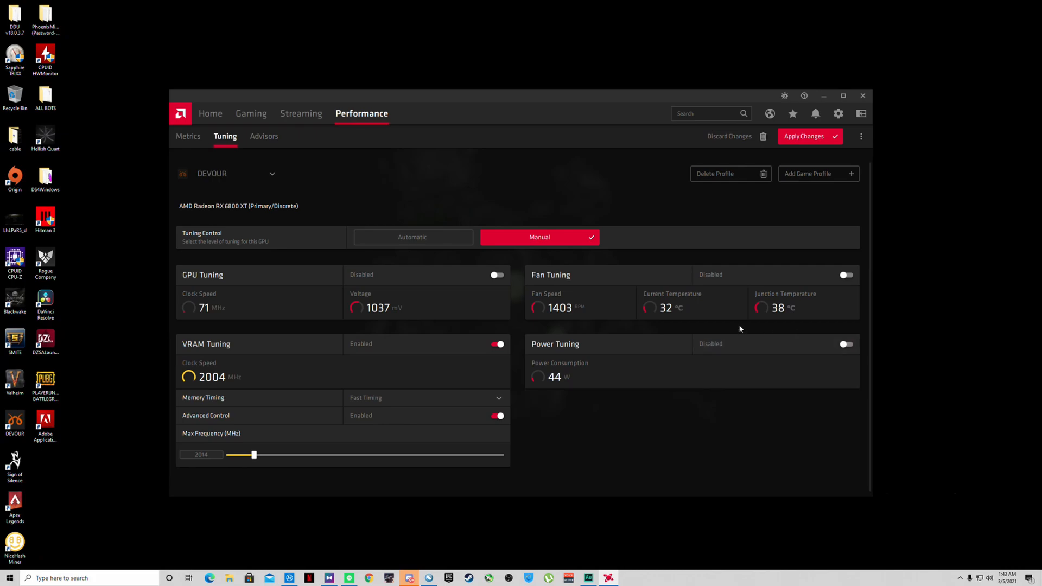
left_click(498, 344)
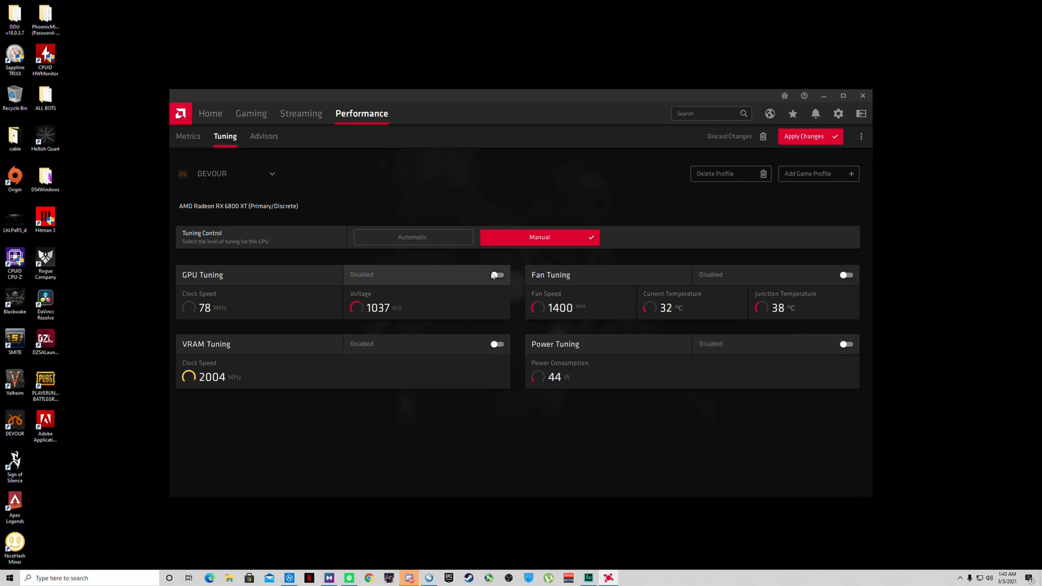
left_click(497, 274)
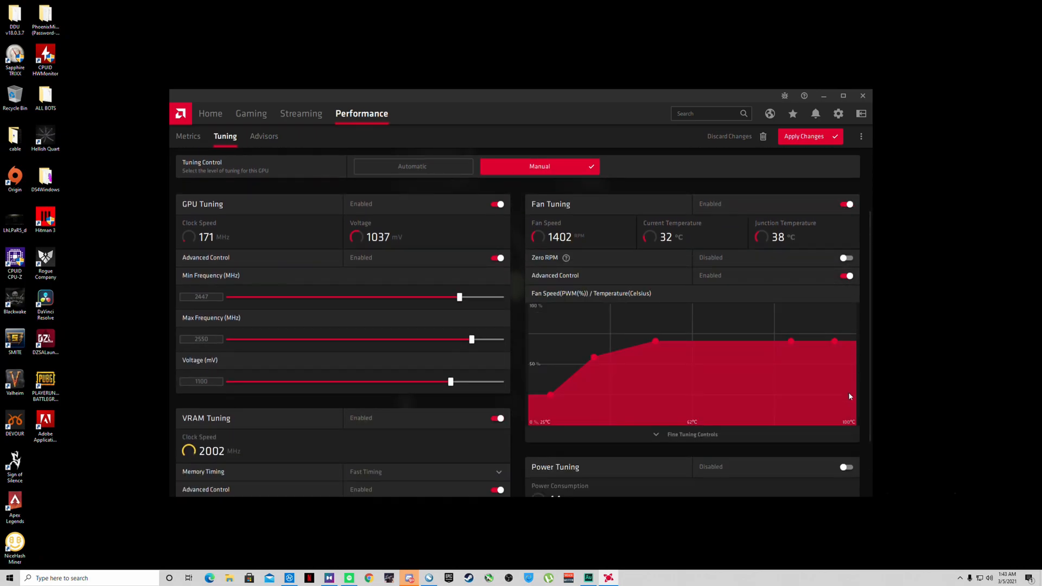
left_click(848, 467)
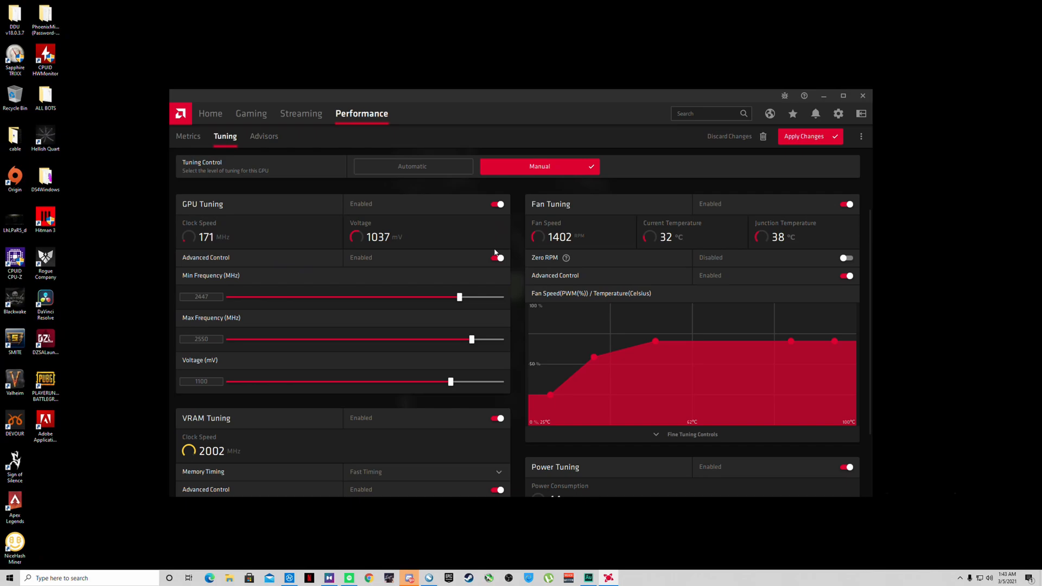
scroll("down", 3)
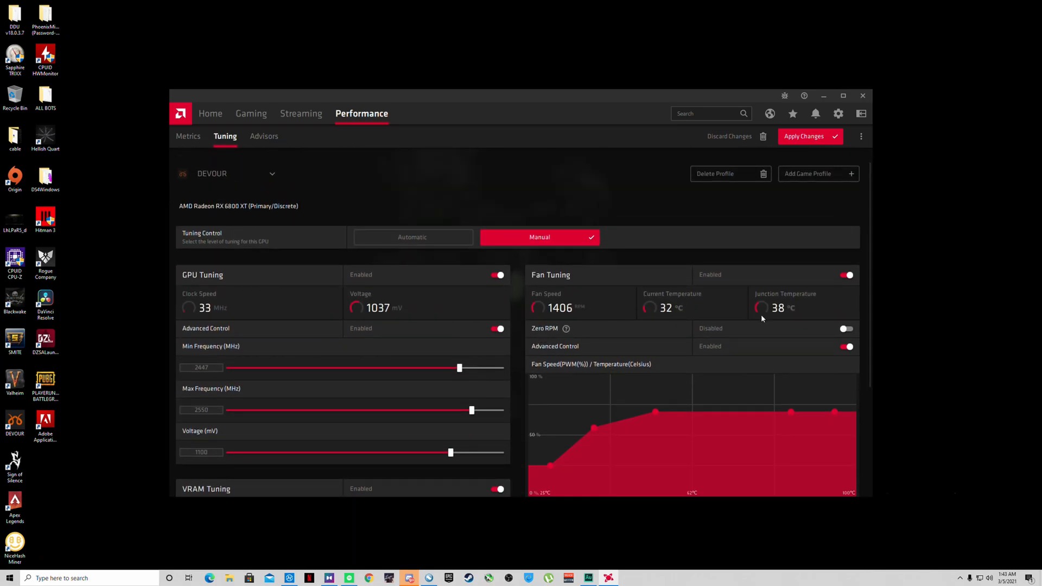
Raise the VRAM Tuning max frequency to 2020 MHz and apply the changes
scroll("down", 3)
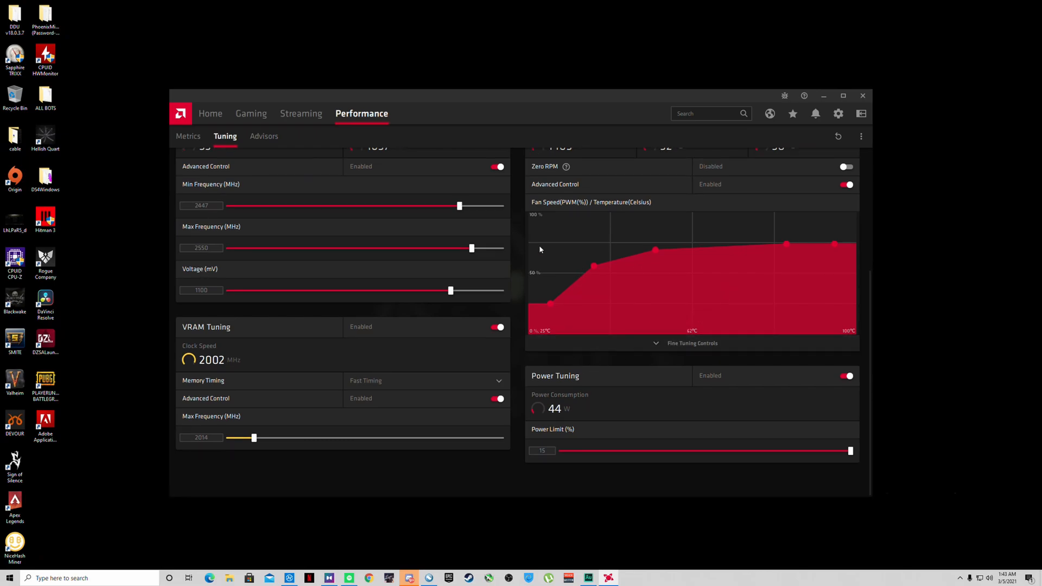
mouse_move(513, 202)
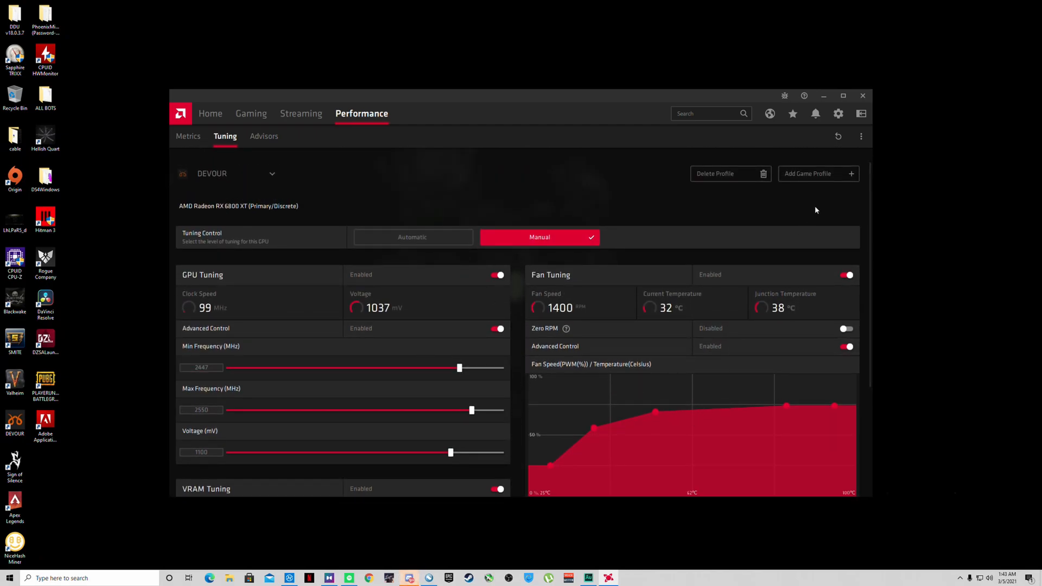
scroll("down", 3)
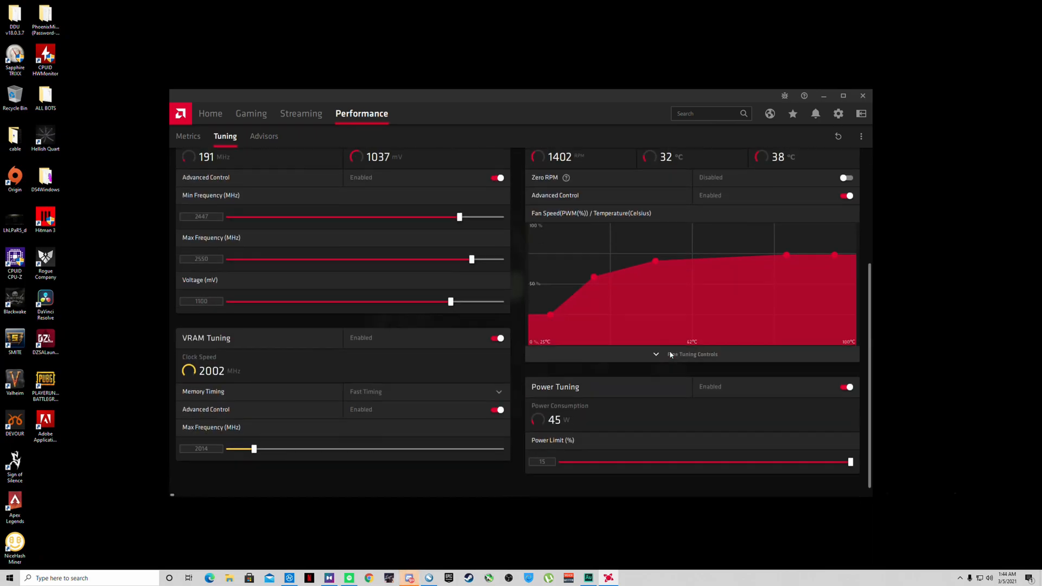
scroll("down", 3)
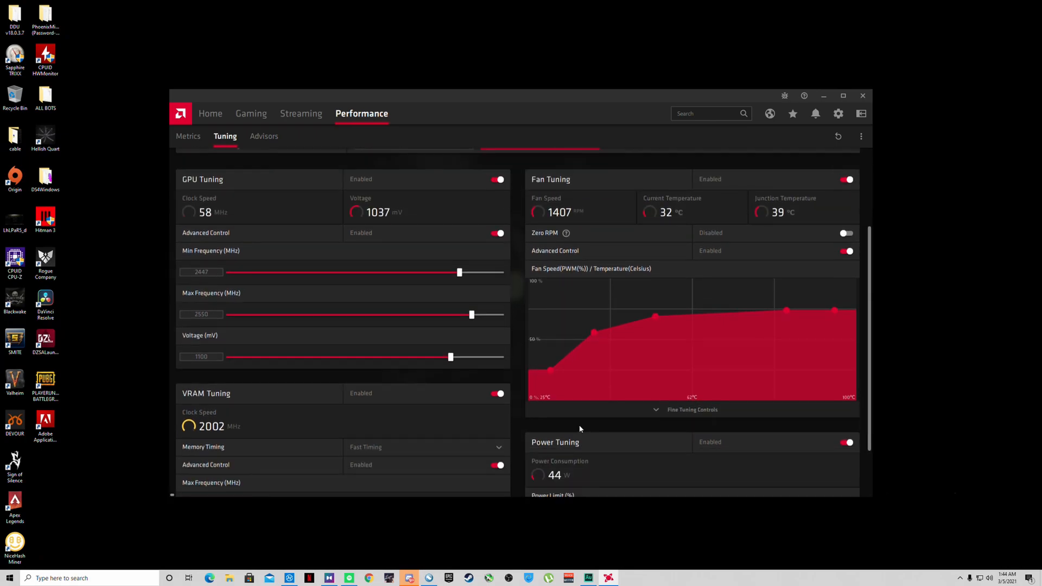
scroll("down", 3)
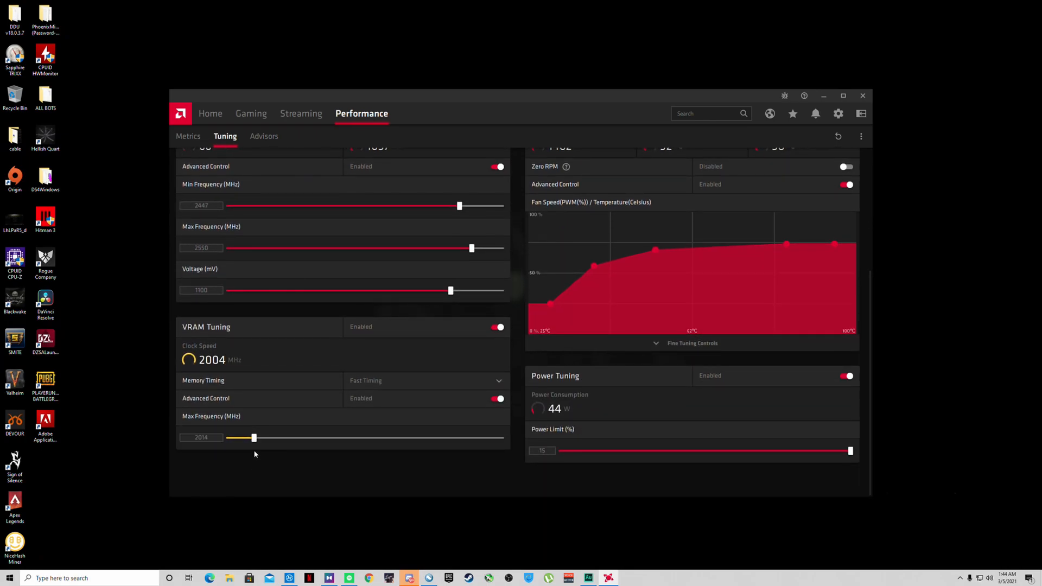
mouse_move(495, 420)
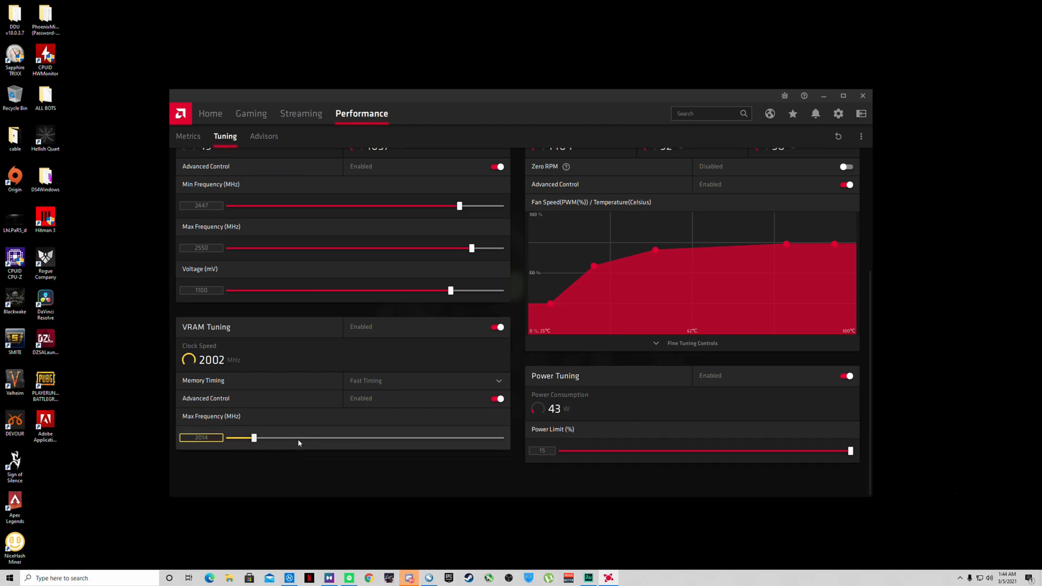
left_click_drag(299, 437, 253, 437)
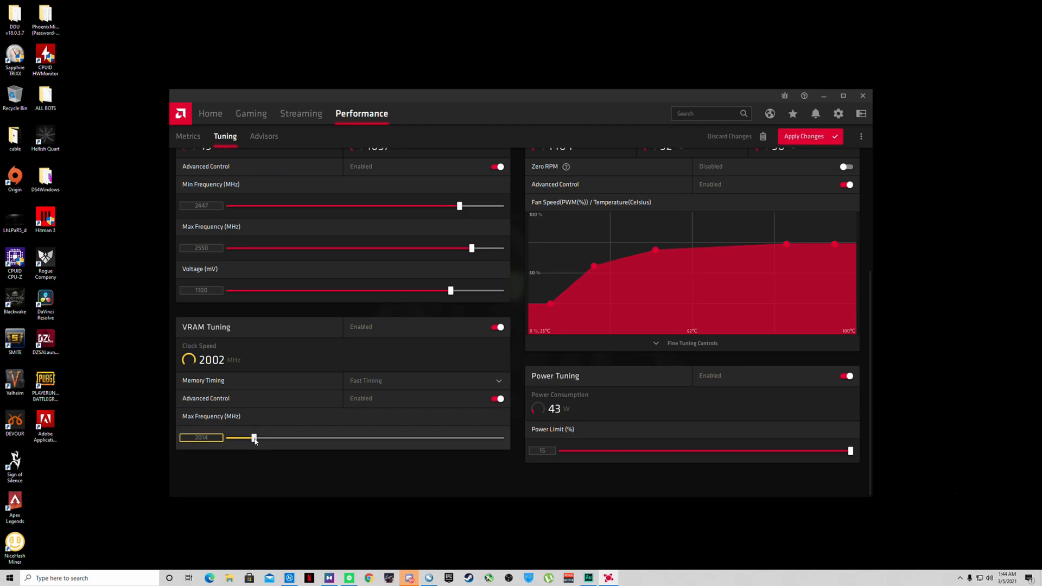
left_click_drag(253, 437, 261, 437)
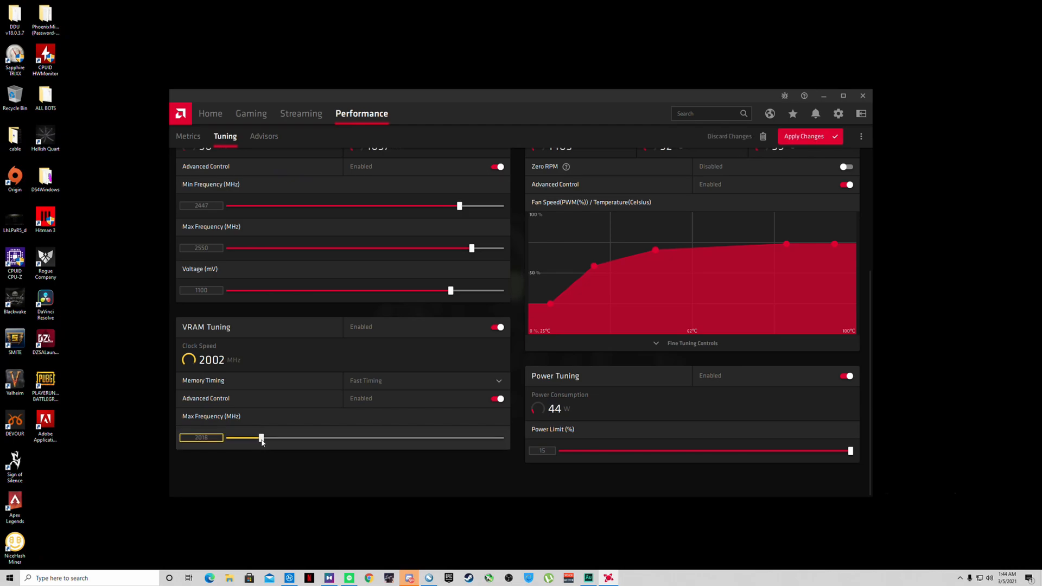
left_click_drag(261, 438, 265, 437)
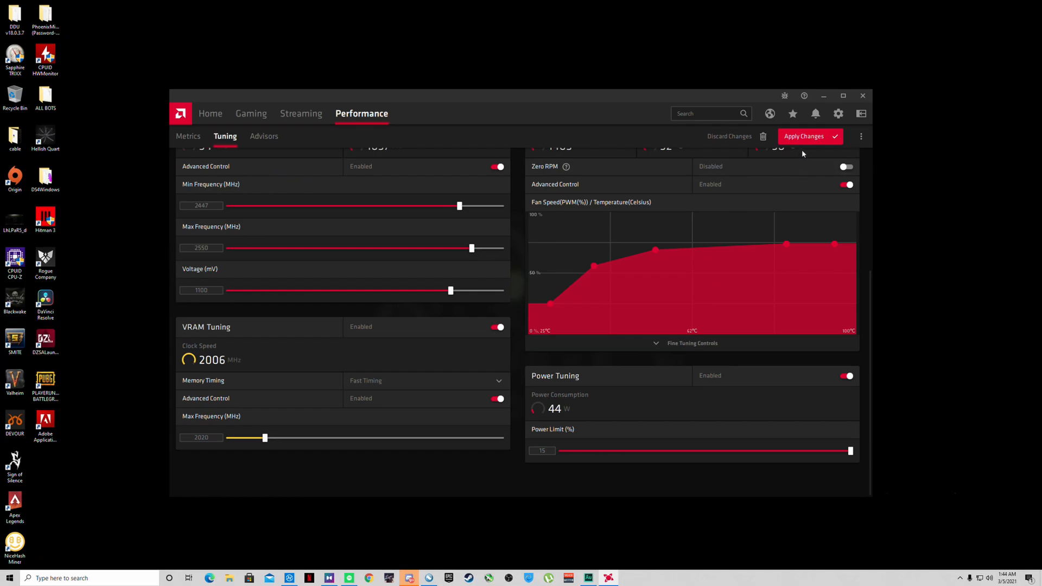
left_click(805, 137)
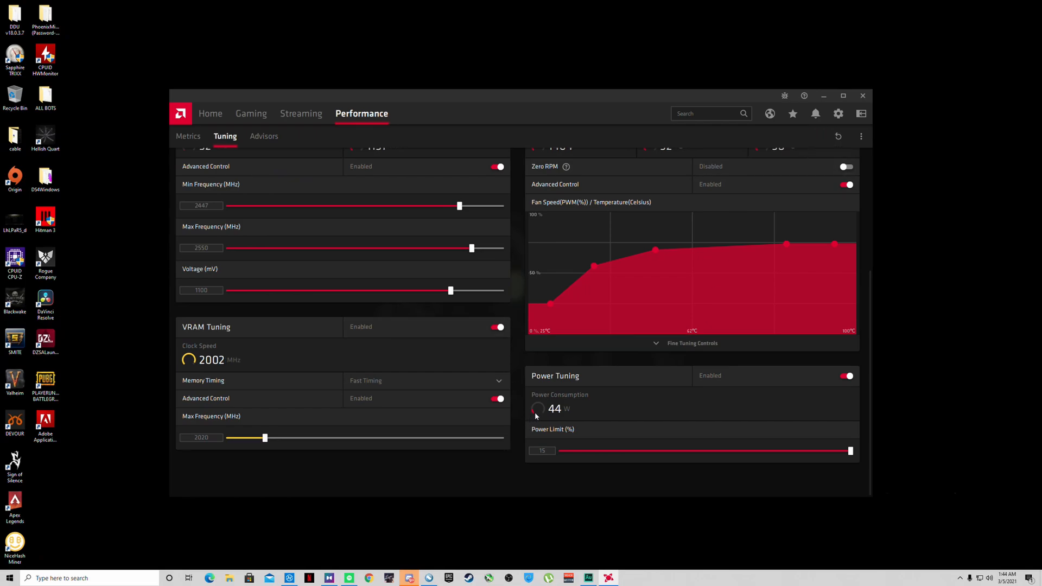
scroll("up", 3)
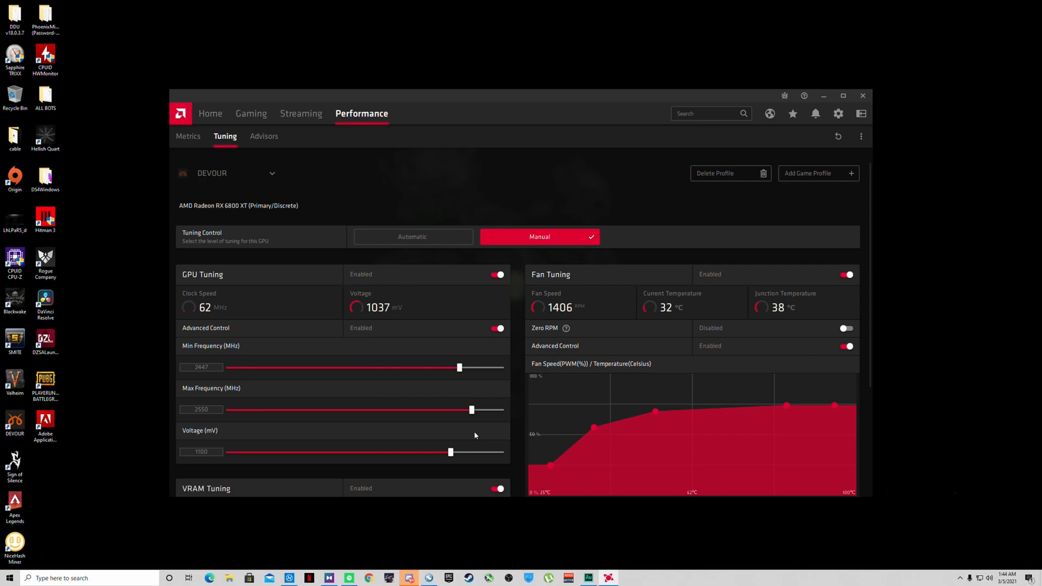
scroll("down", 3)
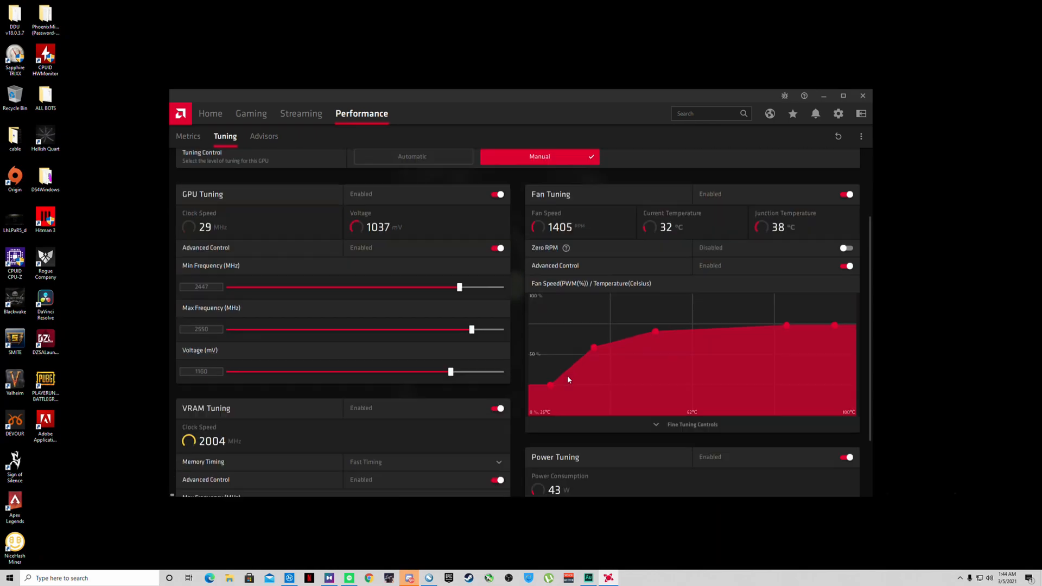
scroll("down", 3)
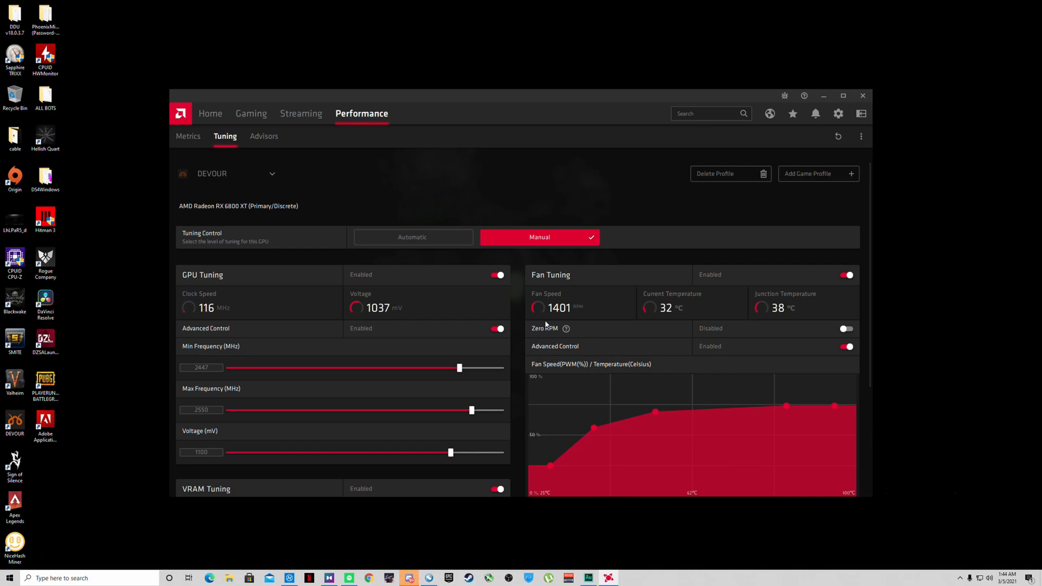
mouse_move(384, 317)
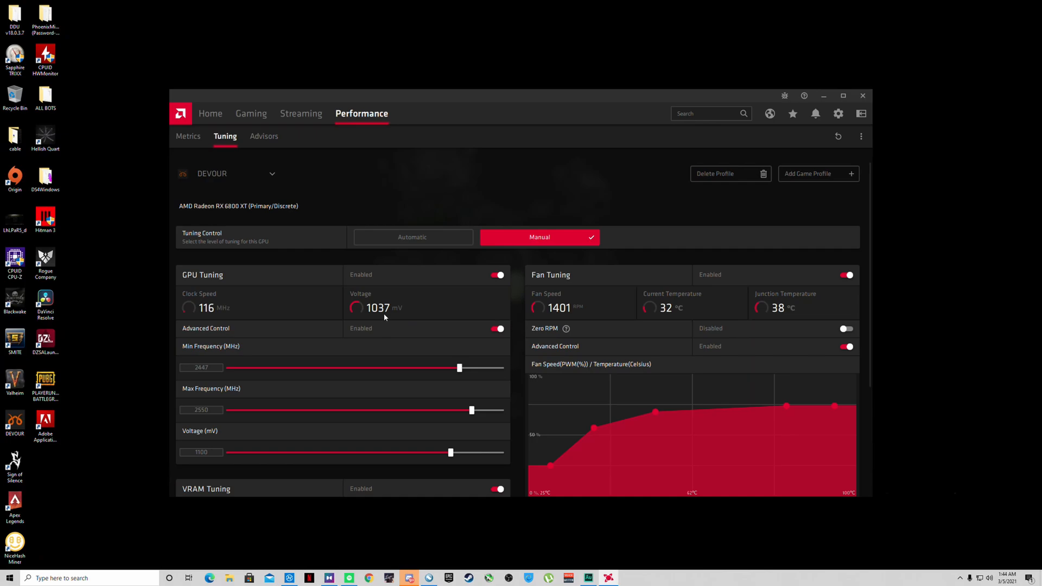
scroll("down", 3)
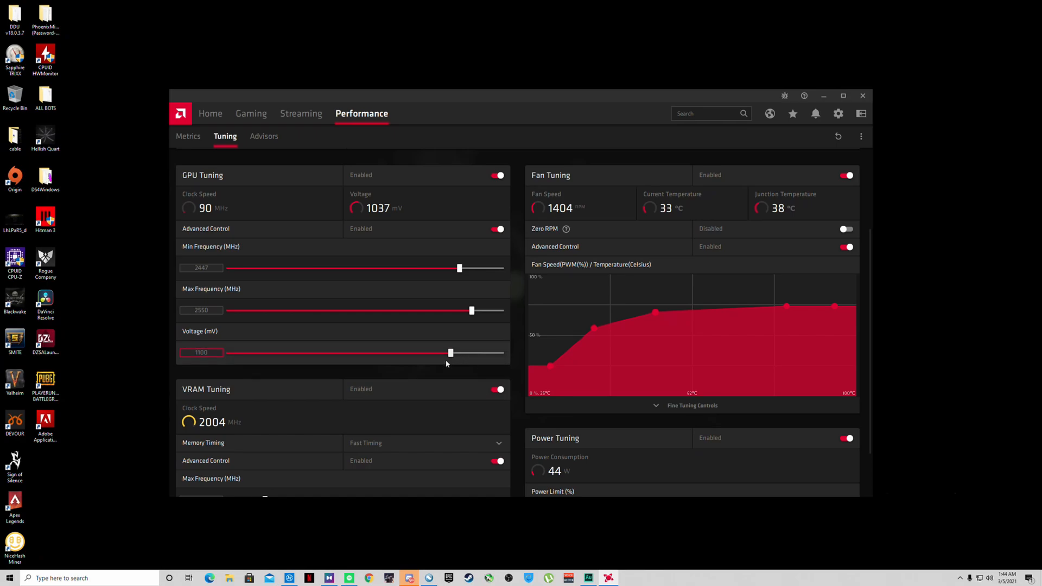
Sweep the GPU voltage slider down below 1000 mV and settle it back at 1100 mV
left_click_drag(451, 352, 501, 352)
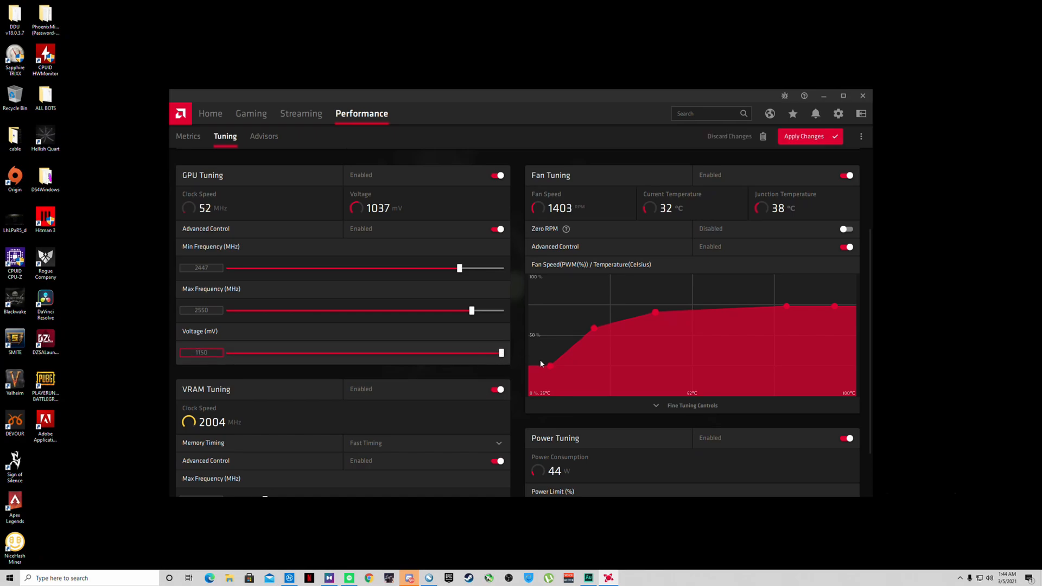
left_click_drag(500, 353, 479, 353)
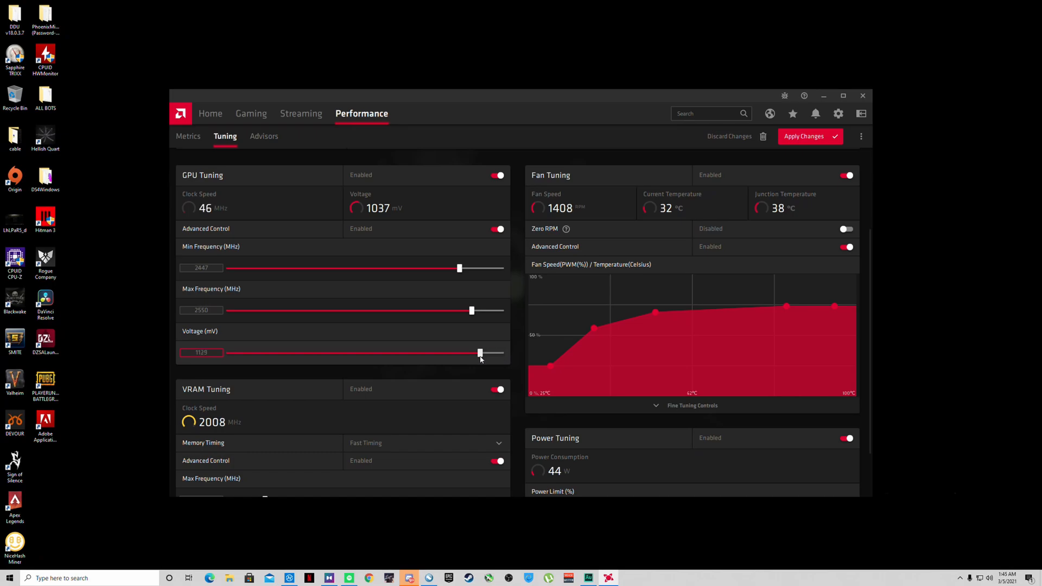
left_click_drag(481, 352, 465, 353)
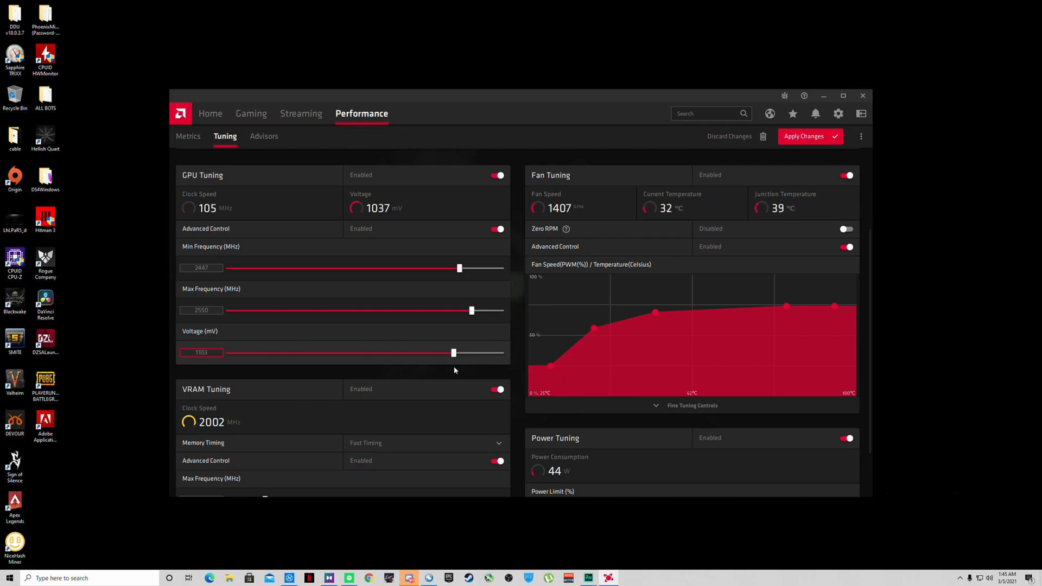
left_click_drag(458, 353, 439, 353)
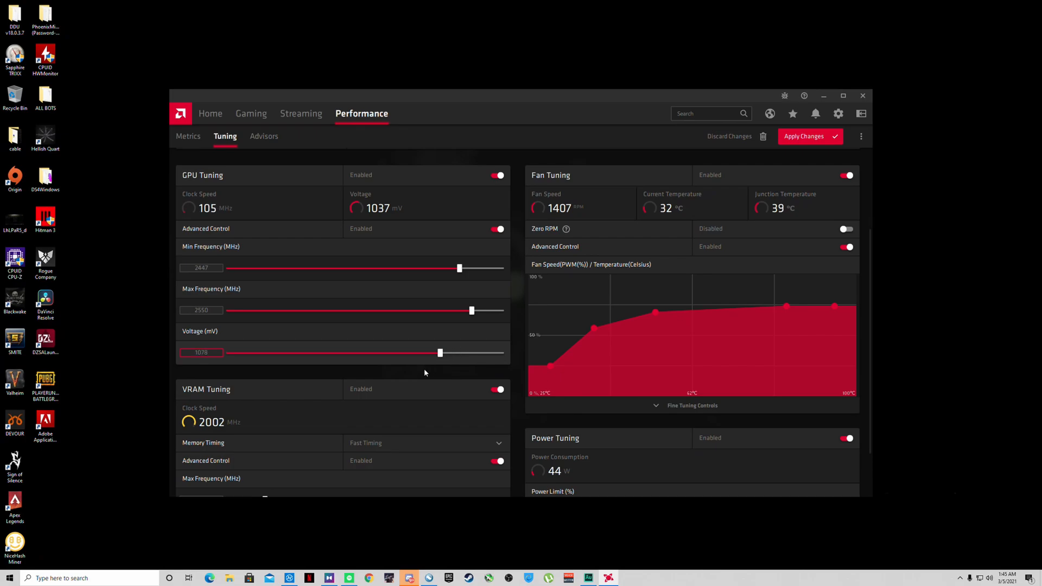
left_click_drag(440, 352, 347, 353)
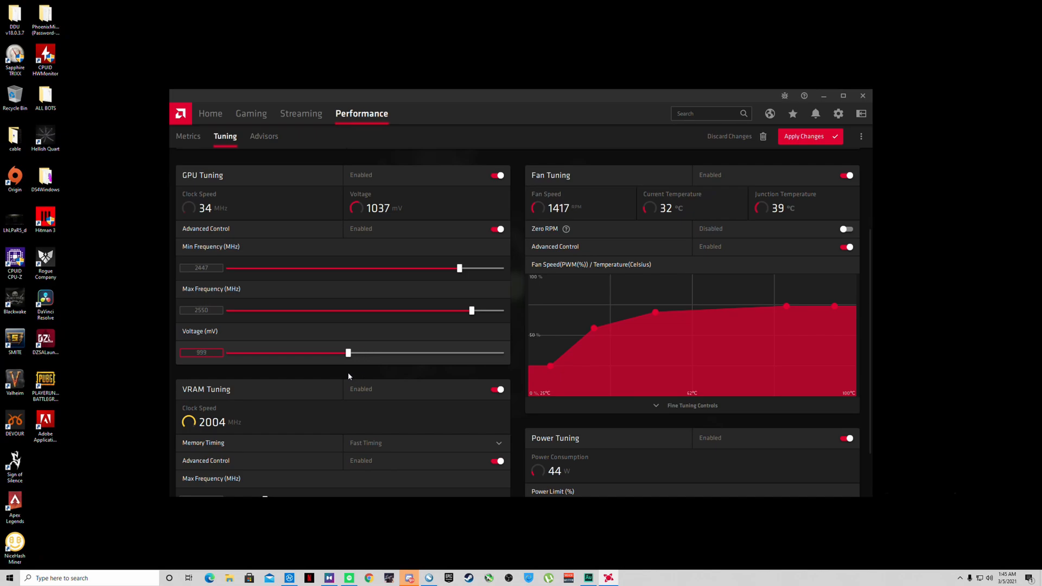
left_click_drag(347, 352, 397, 353)
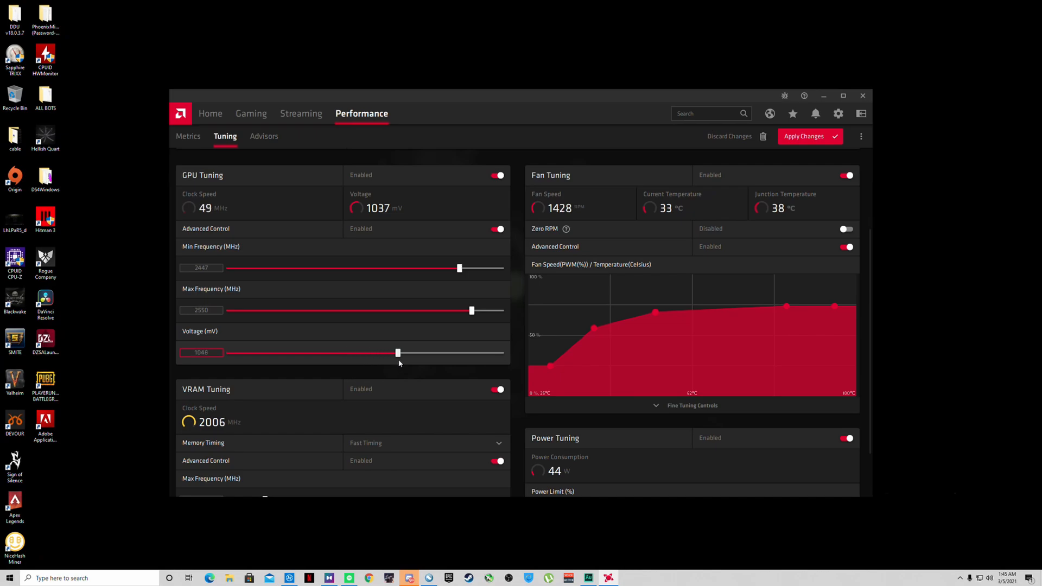
left_click_drag(397, 353, 421, 353)
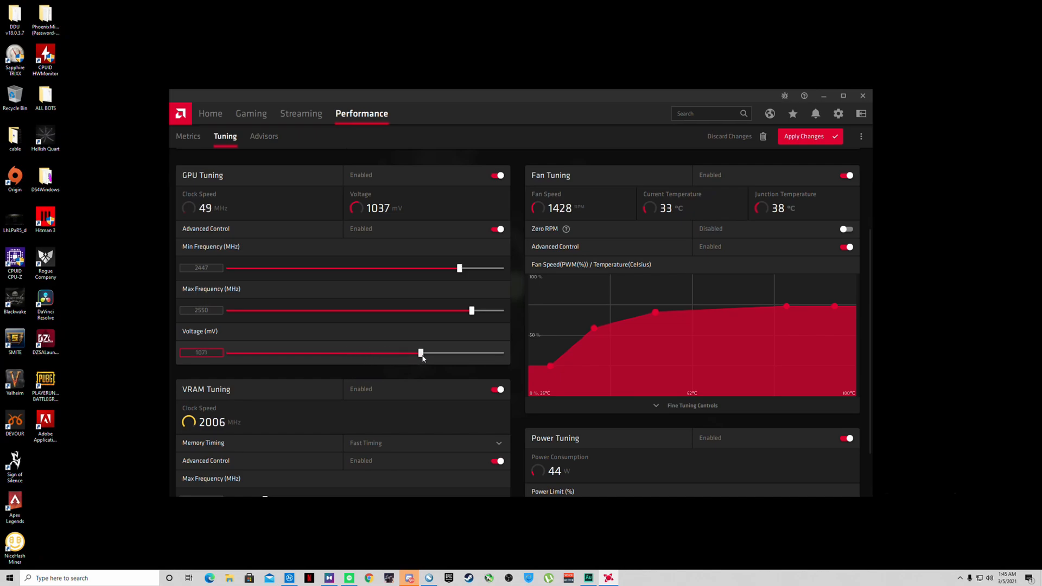
left_click_drag(420, 352, 443, 353)
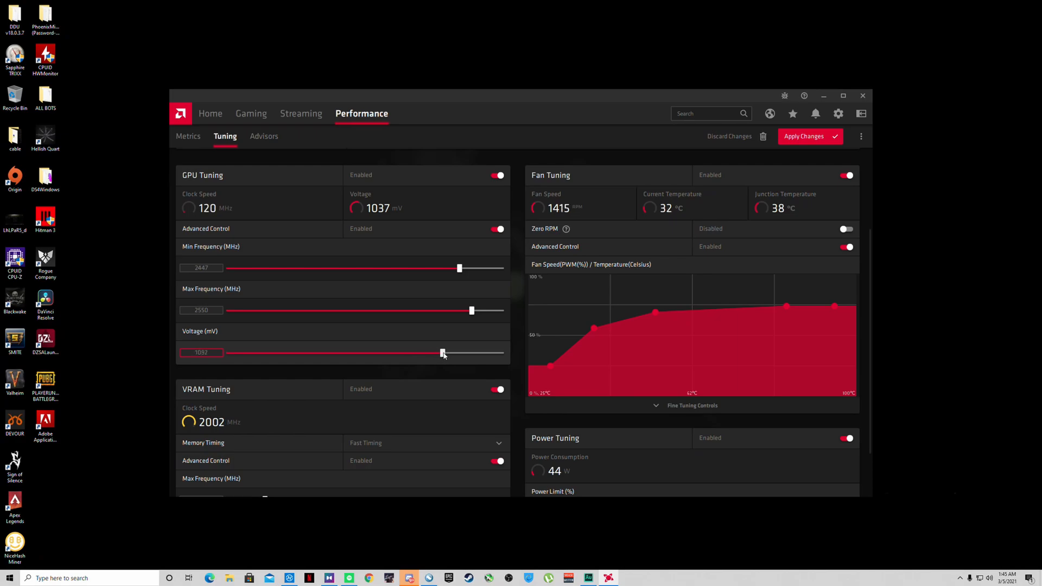
left_click_drag(442, 352, 452, 353)
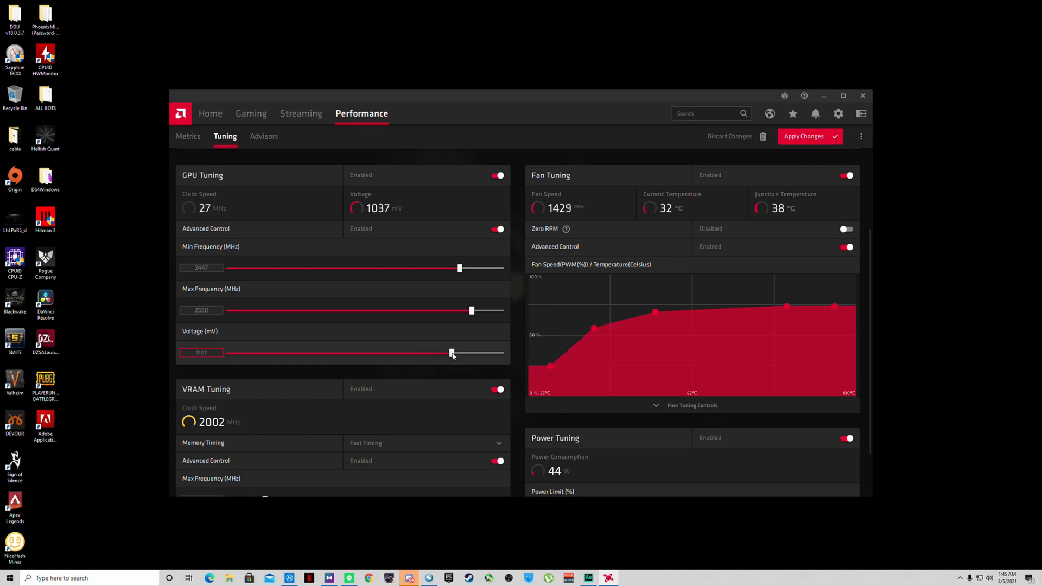
left_click_drag(451, 352, 451, 352)
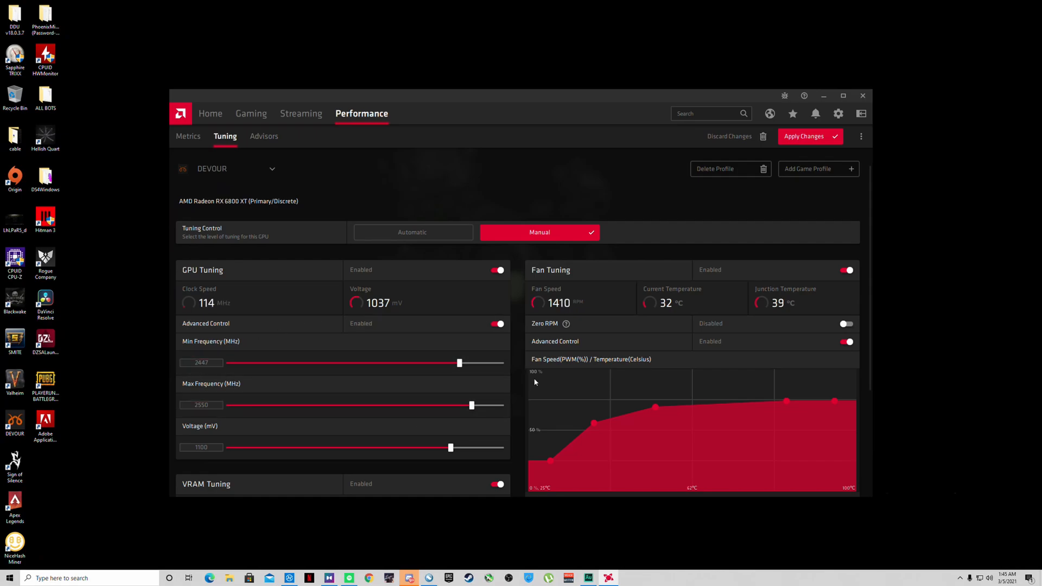
mouse_move(518, 383)
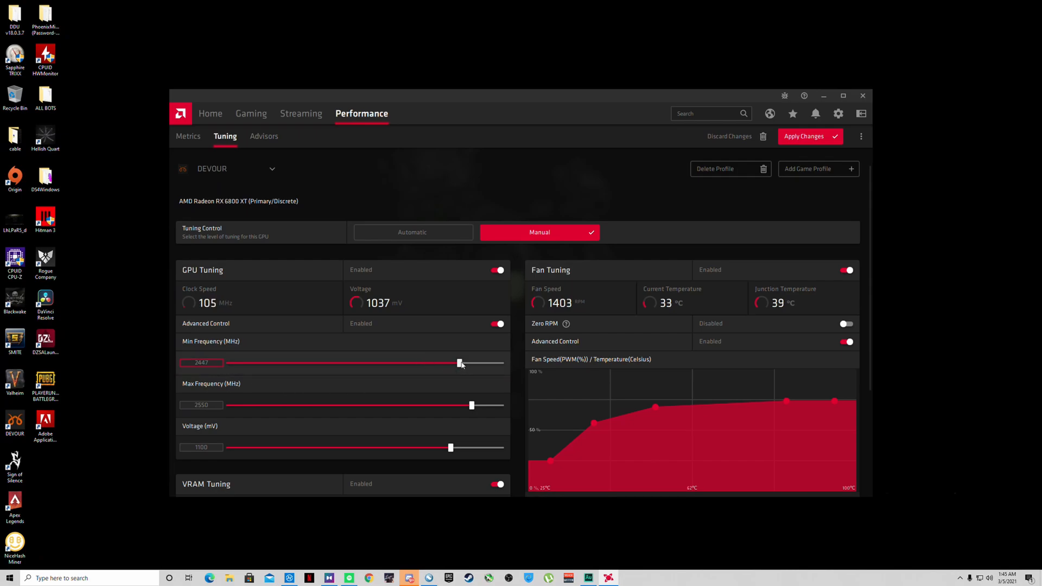
Pull the GPU minimum frequency down to 500 MHz, then bring it back up to 2450 MHz
left_click_drag(458, 362, 228, 362)
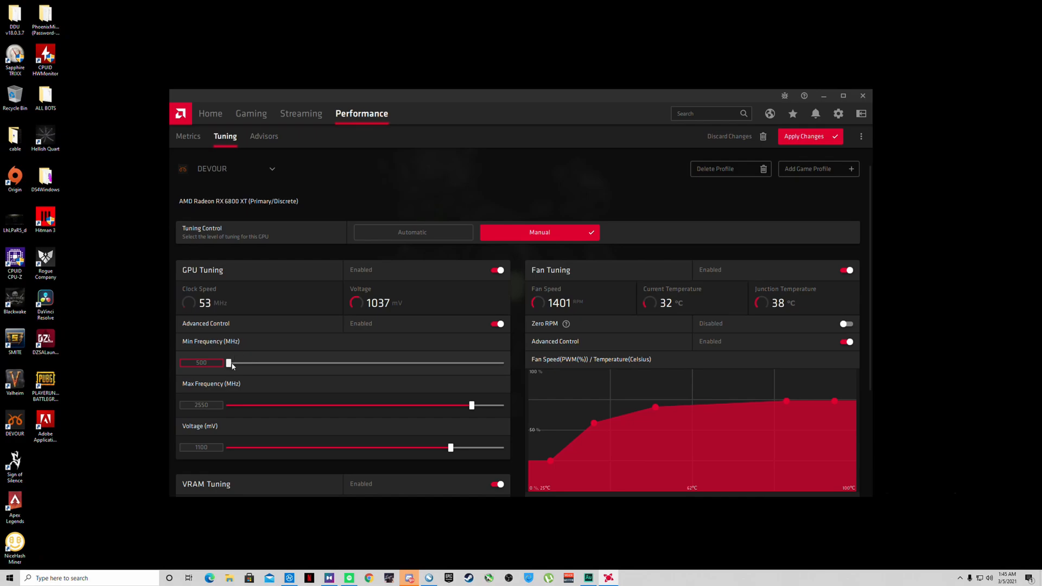
left_click_drag(229, 363, 231, 362)
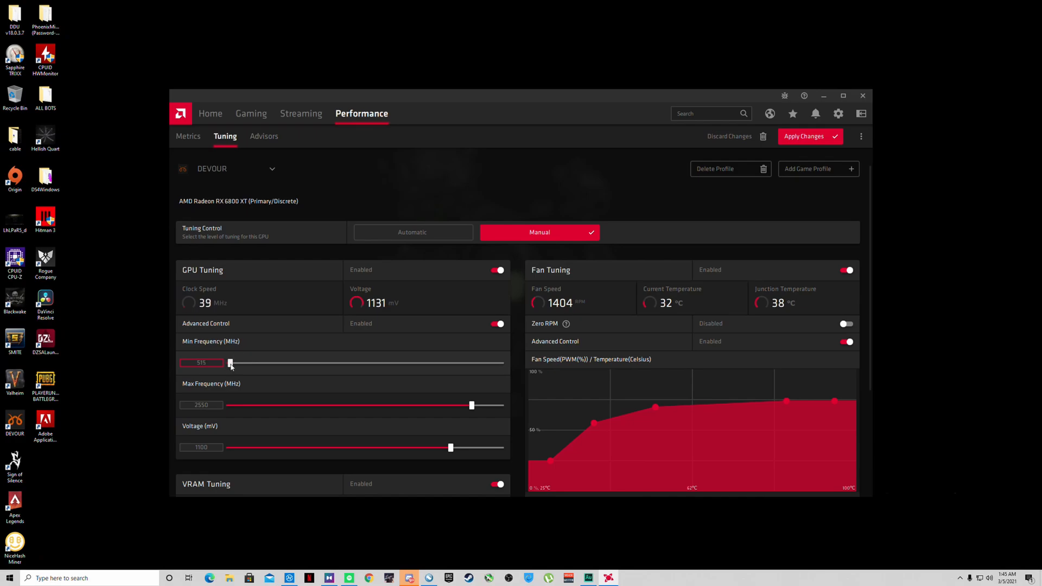
left_click_drag(230, 363, 442, 363)
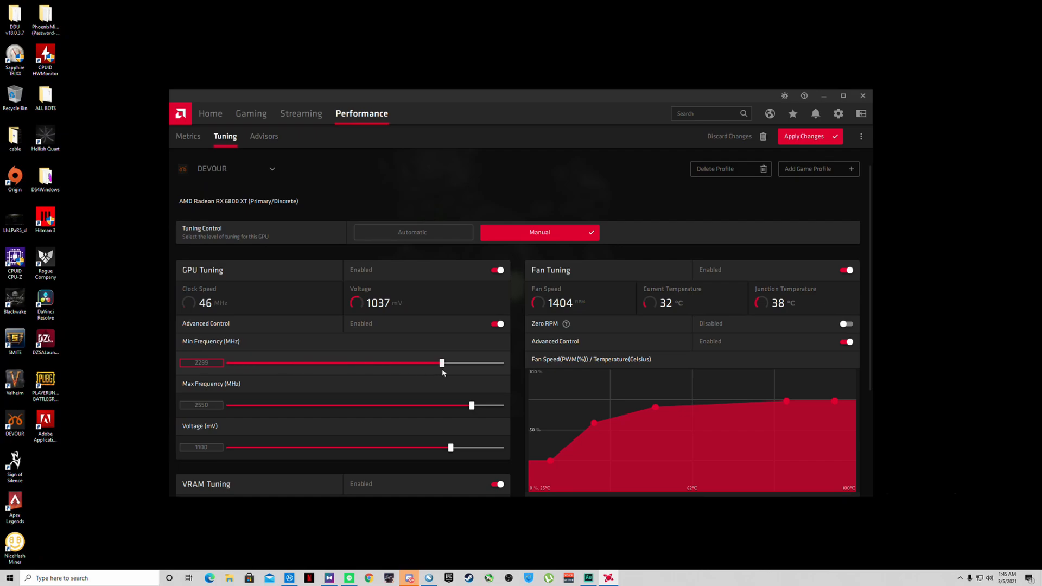
left_click_drag(440, 363, 448, 362)
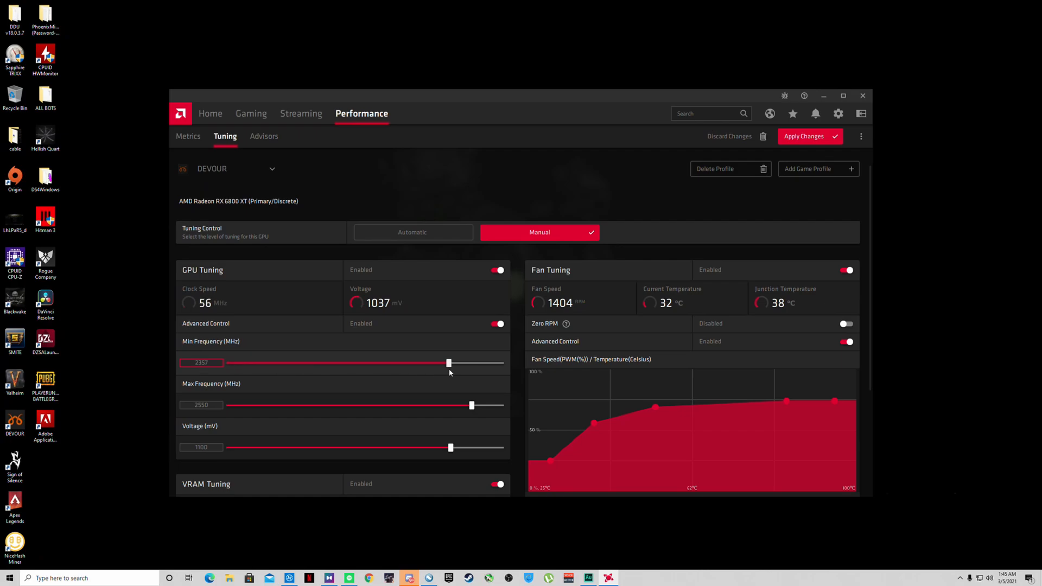
left_click_drag(448, 362, 454, 363)
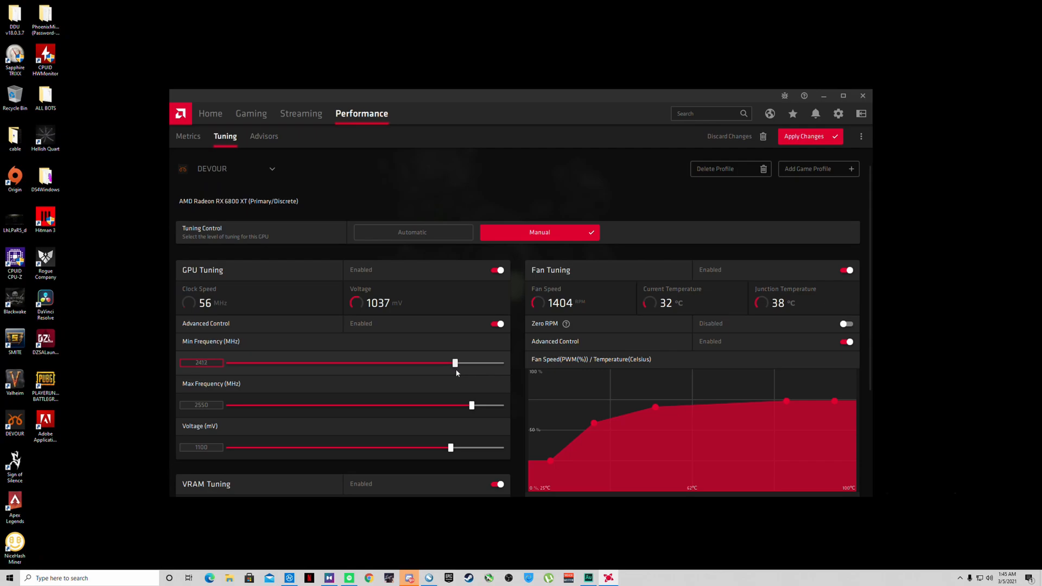
left_click_drag(454, 363, 459, 362)
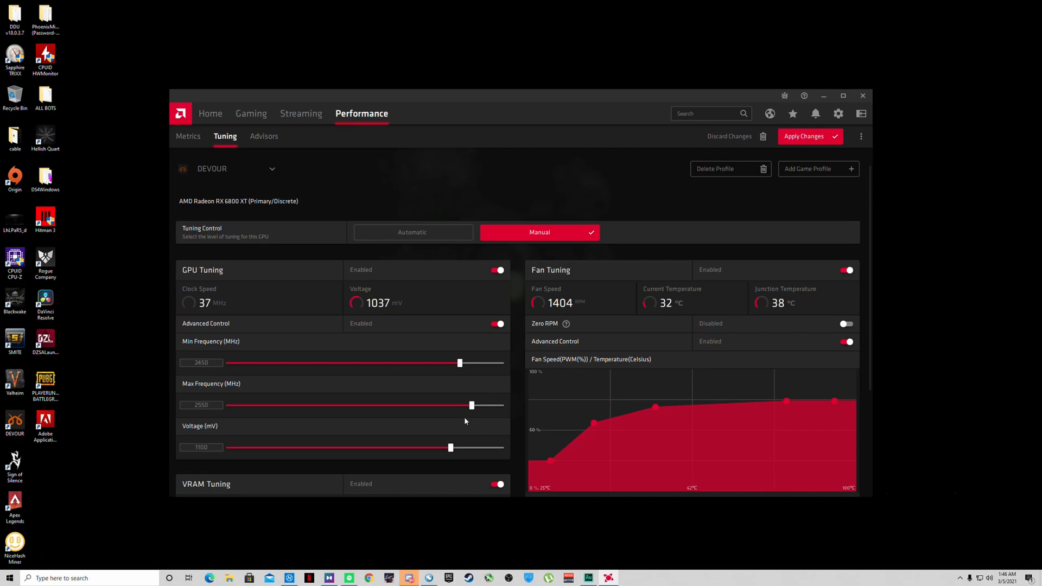
Push the GPU maximum frequency up to 2800 MHz, then settle it back at 2550 MHz
left_click_drag(471, 405, 501, 404)
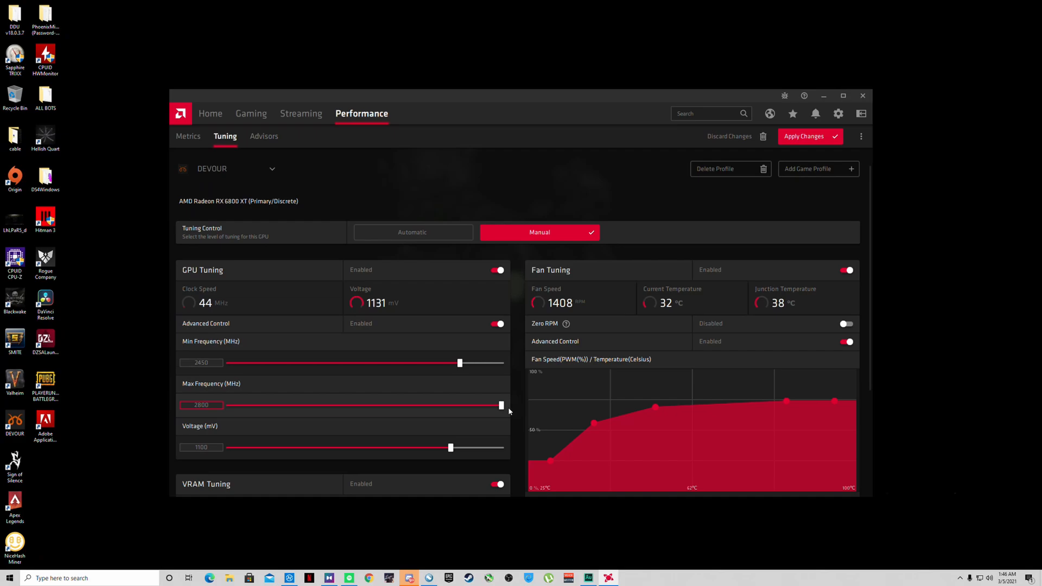
left_click_drag(501, 405, 493, 405)
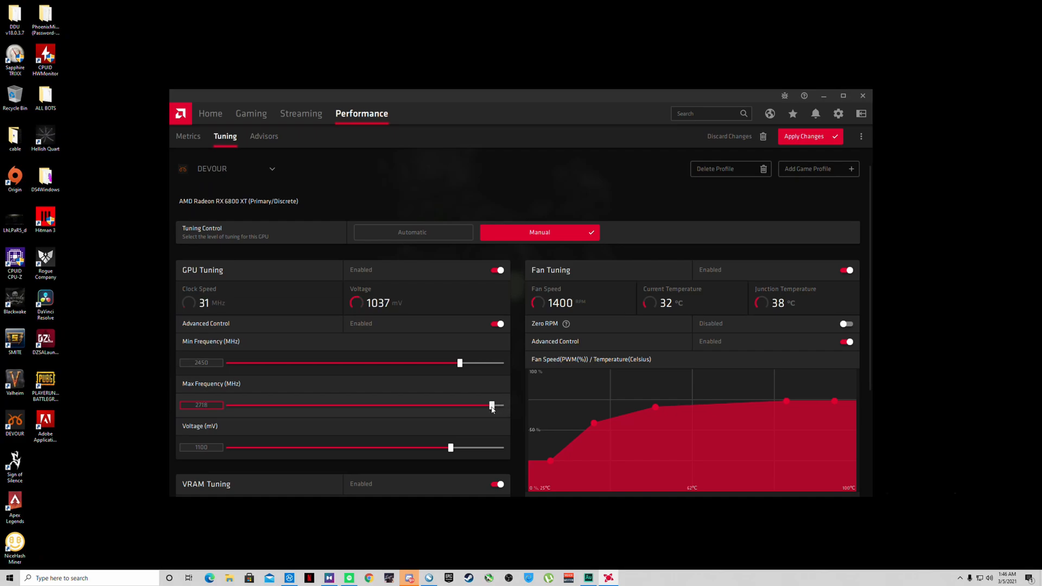
left_click_drag(491, 405, 478, 405)
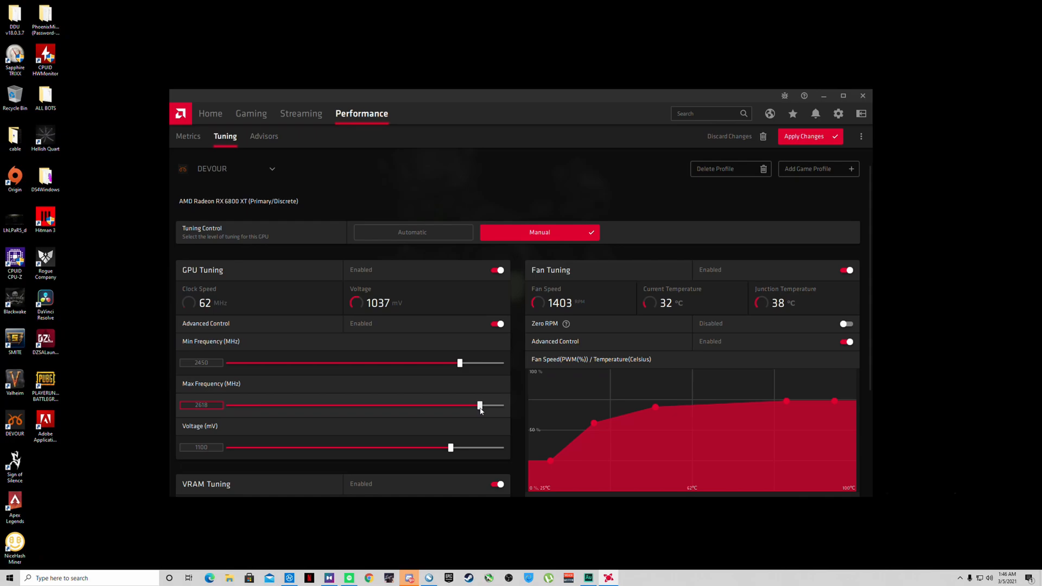
left_click_drag(480, 405, 475, 404)
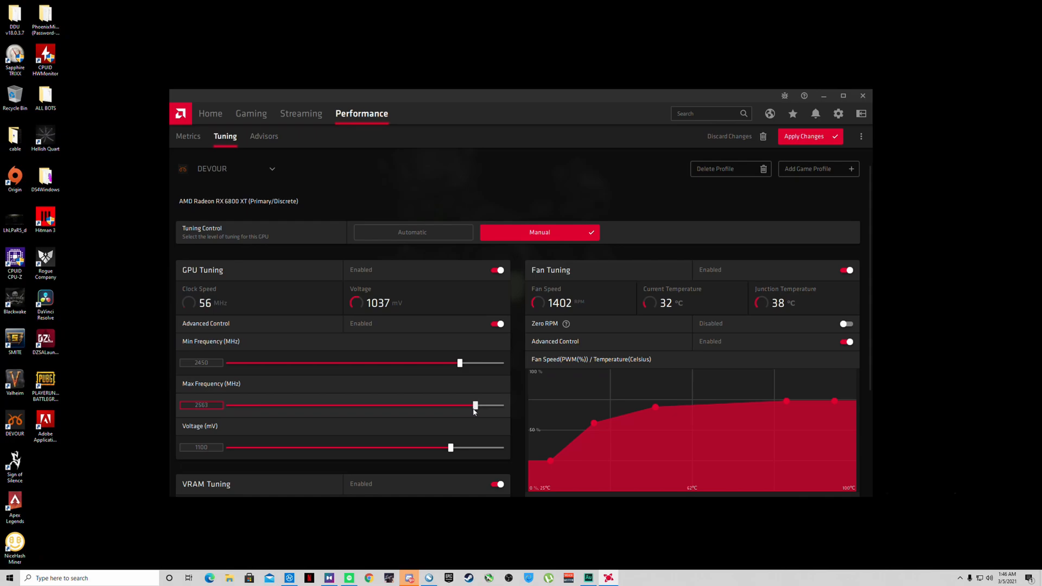
left_click_drag(474, 404, 470, 405)
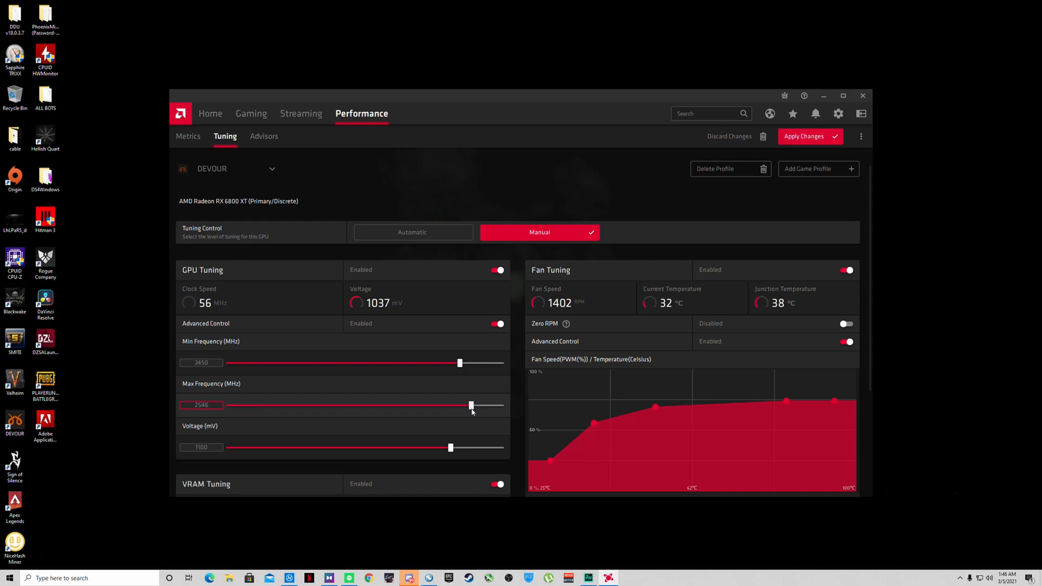
left_click_drag(458, 405, 469, 405)
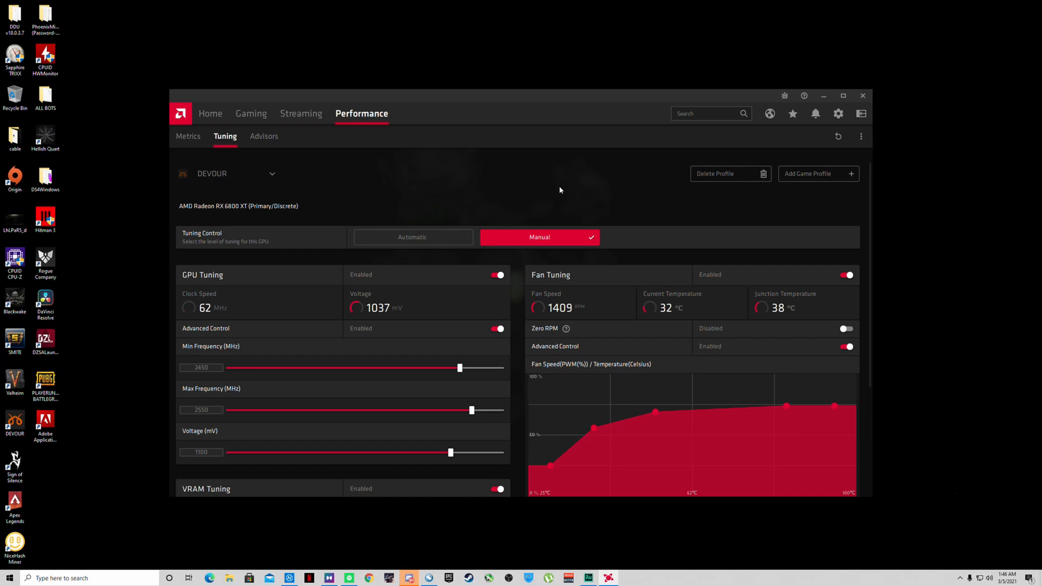
Return to the Home overview showing recent games and driver status
left_click(209, 113)
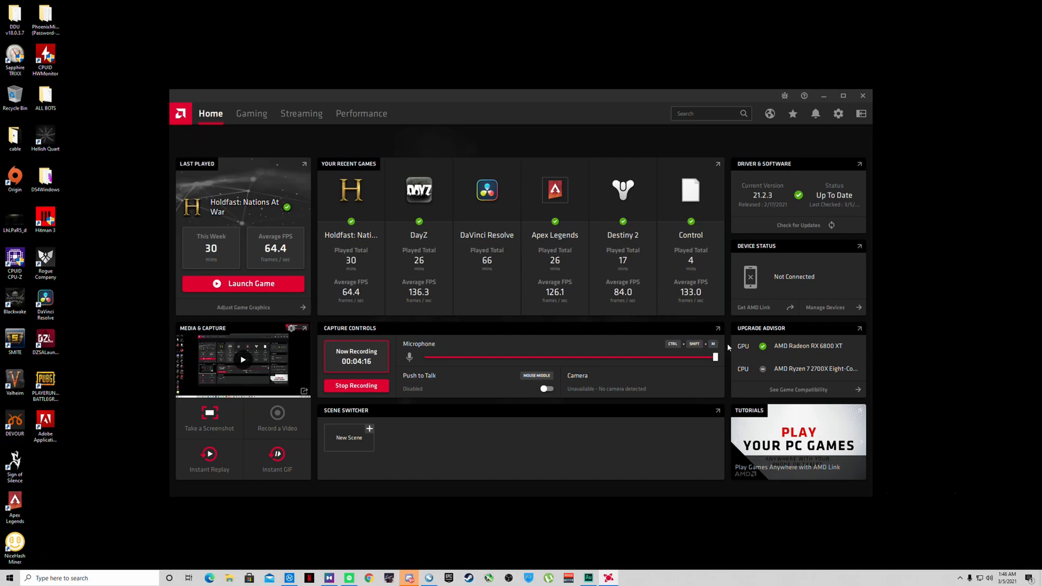
mouse_move(806, 379)
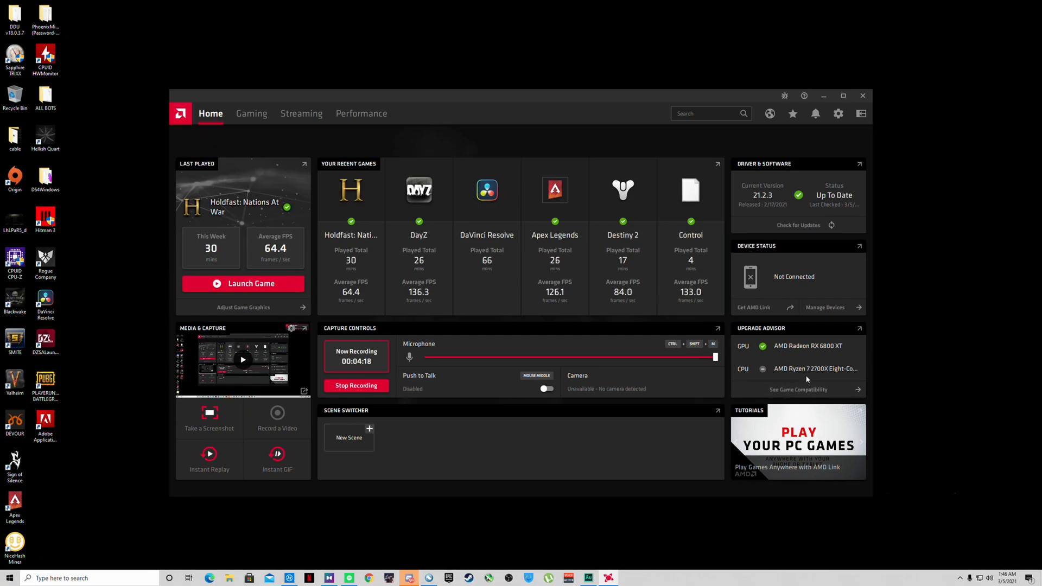